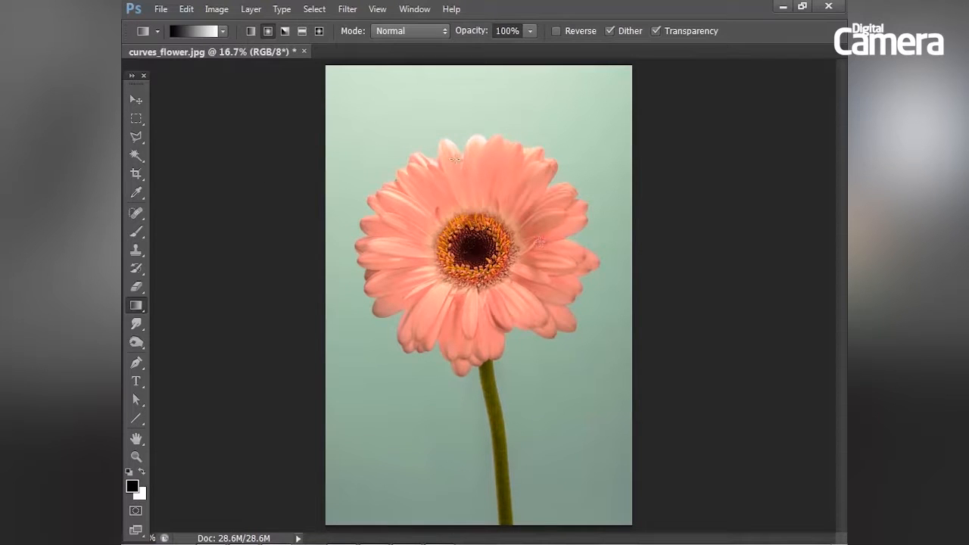
Create a new International Paper A4 document and rotate it 90° CW to landscape
click(160, 9)
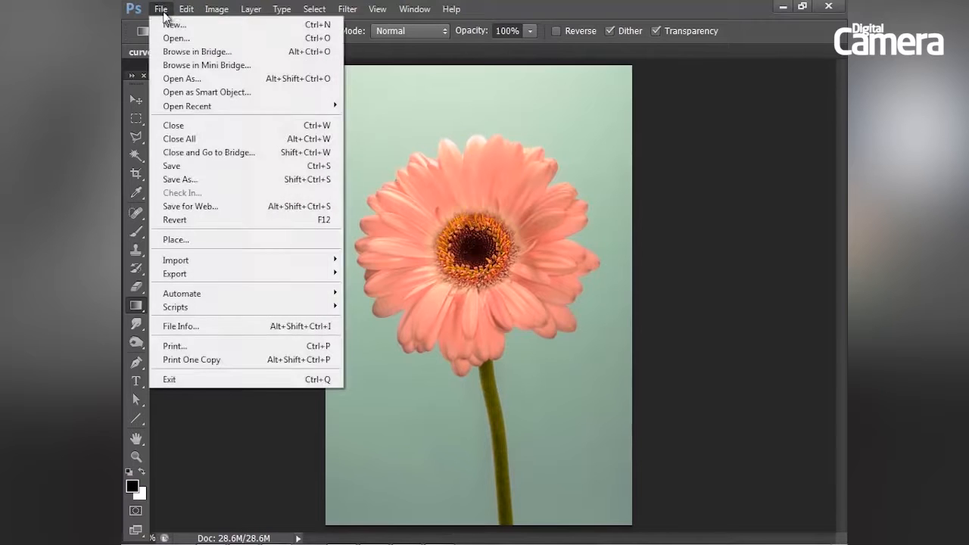
click(175, 24)
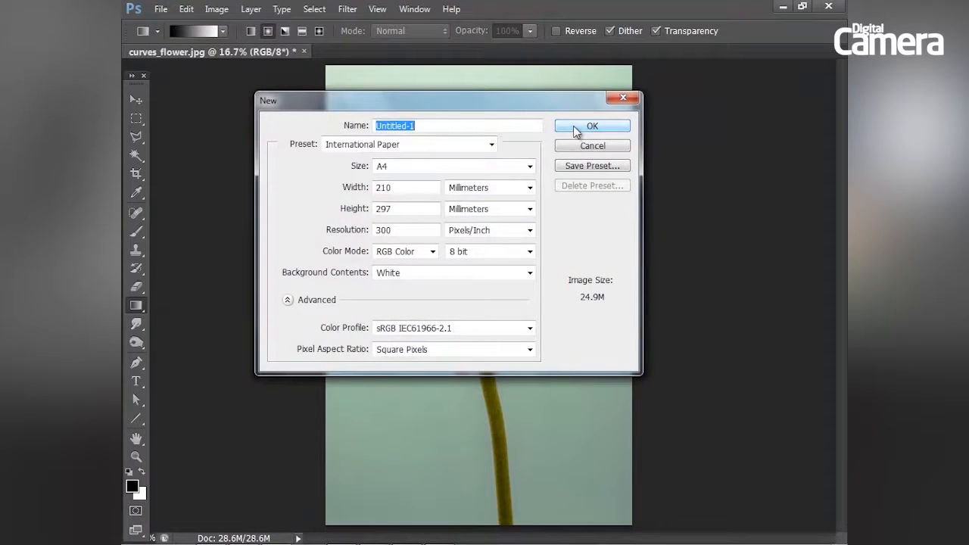
click(592, 126)
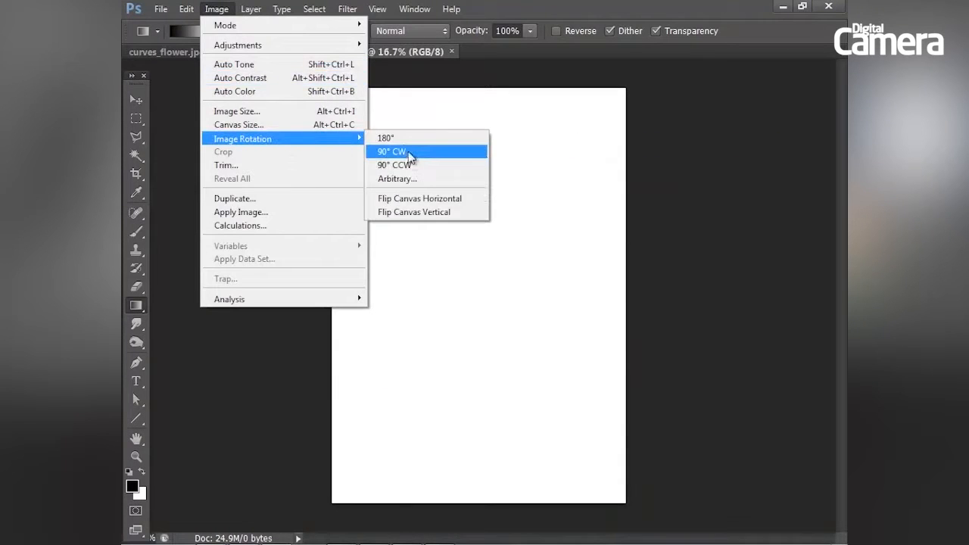
click(390, 151)
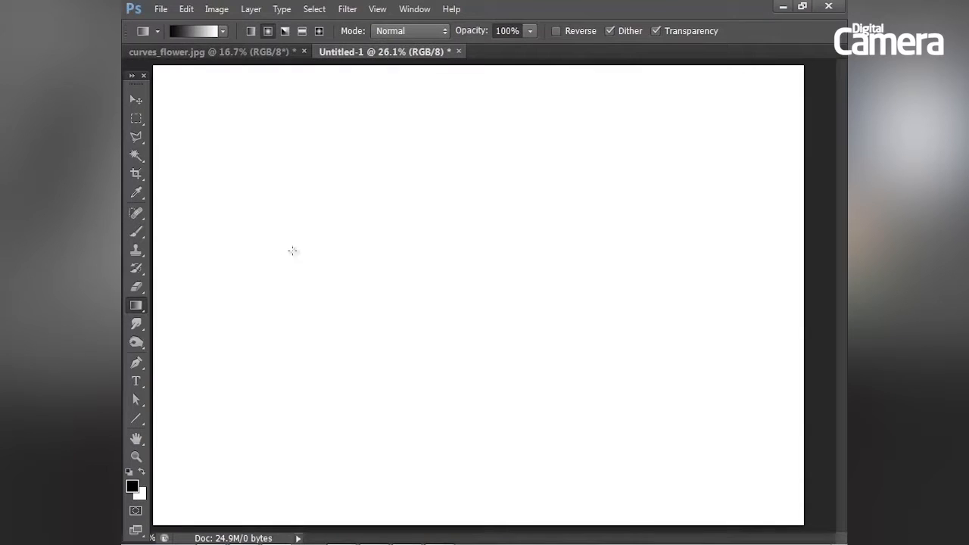
mouse_move(129, 488)
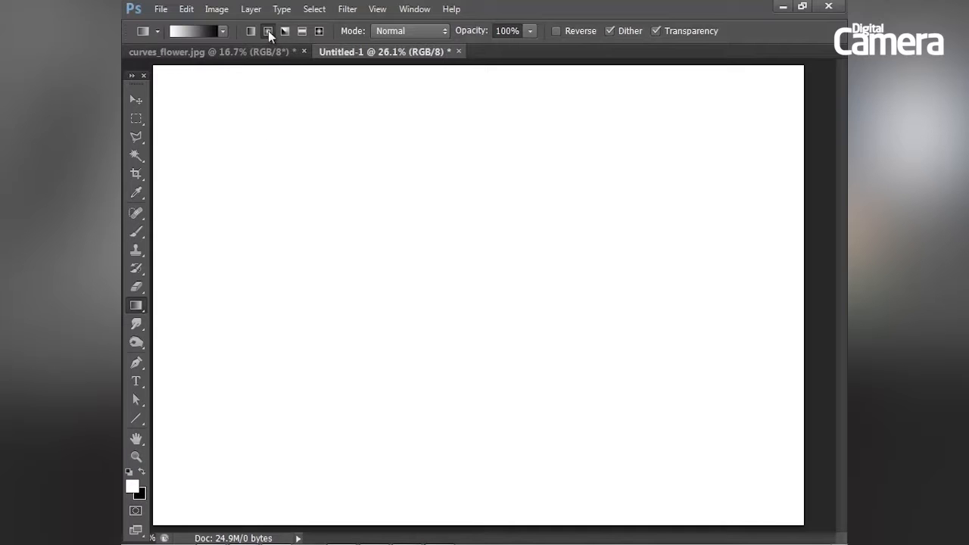
Draw a radial white-to-black gradient across the canvas with the Gradient tool
drag(159, 520, 464, 288)
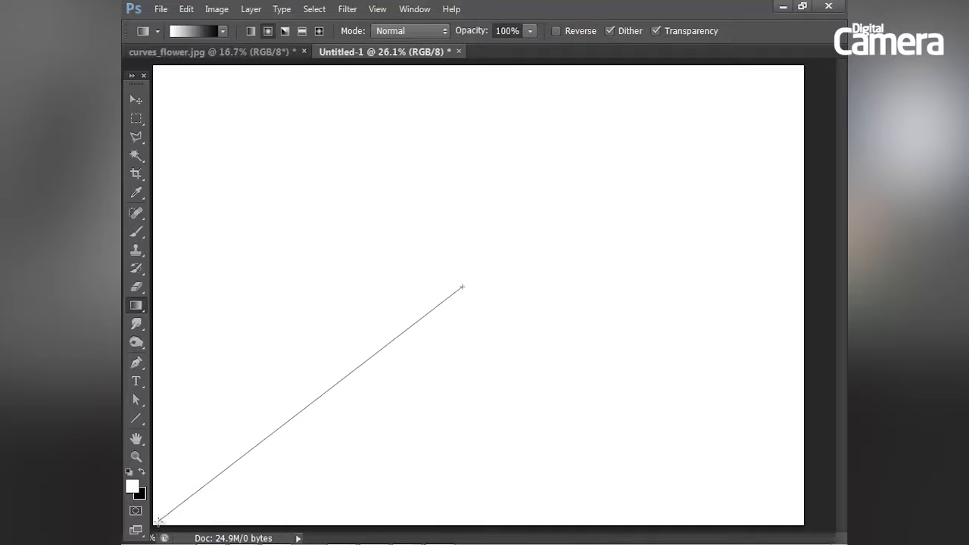
drag(159, 521, 462, 287)
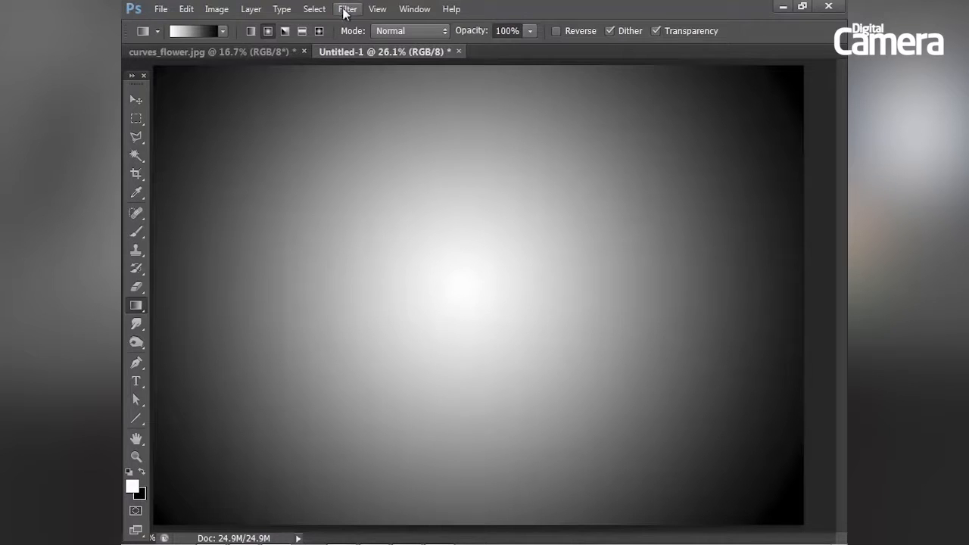
Show the Layers panel via Window > Layers, resize it and select the Background layer
click(415, 9)
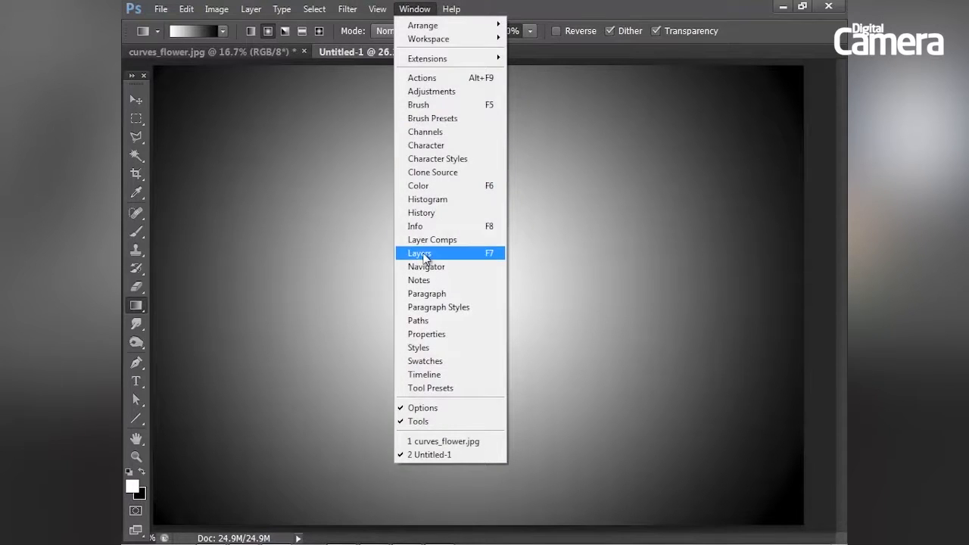
click(419, 252)
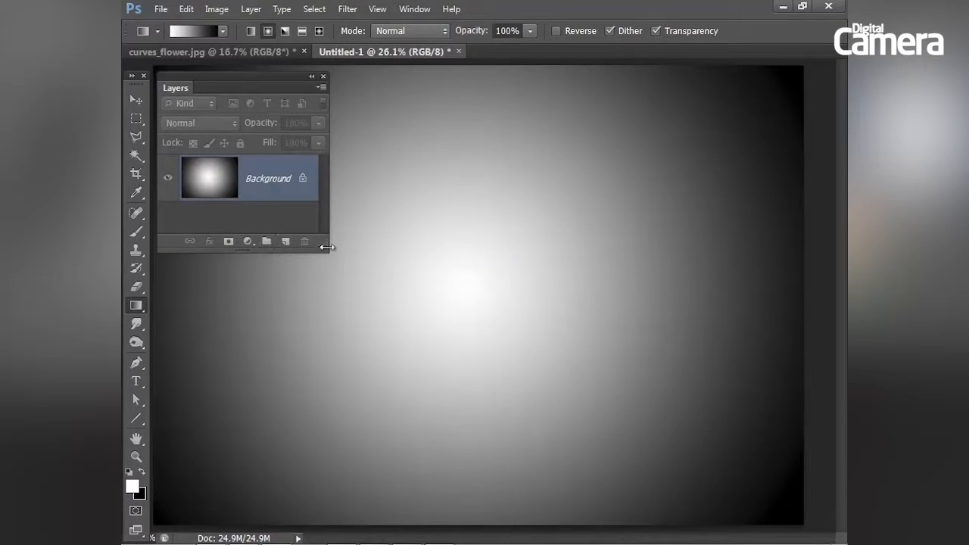
drag(327, 245, 327, 282)
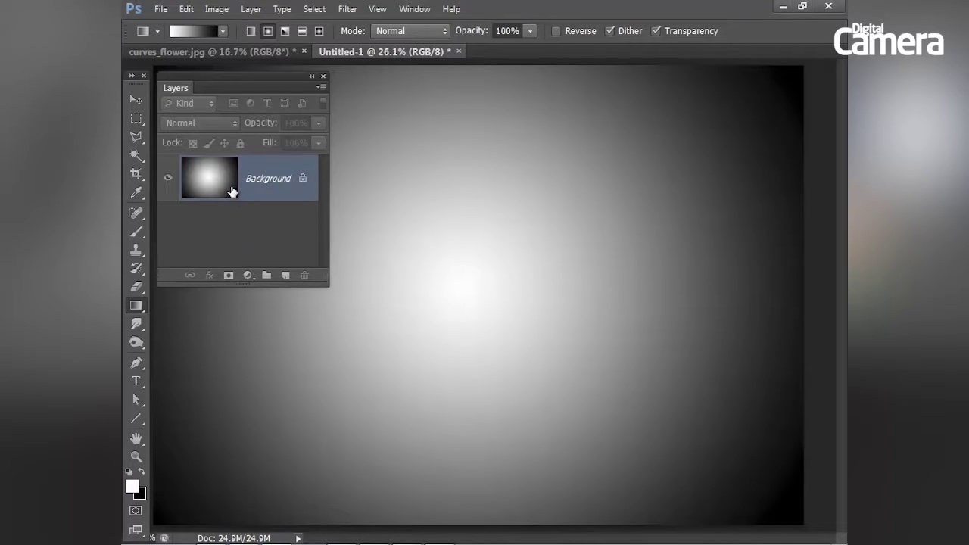
mouse_move(251, 174)
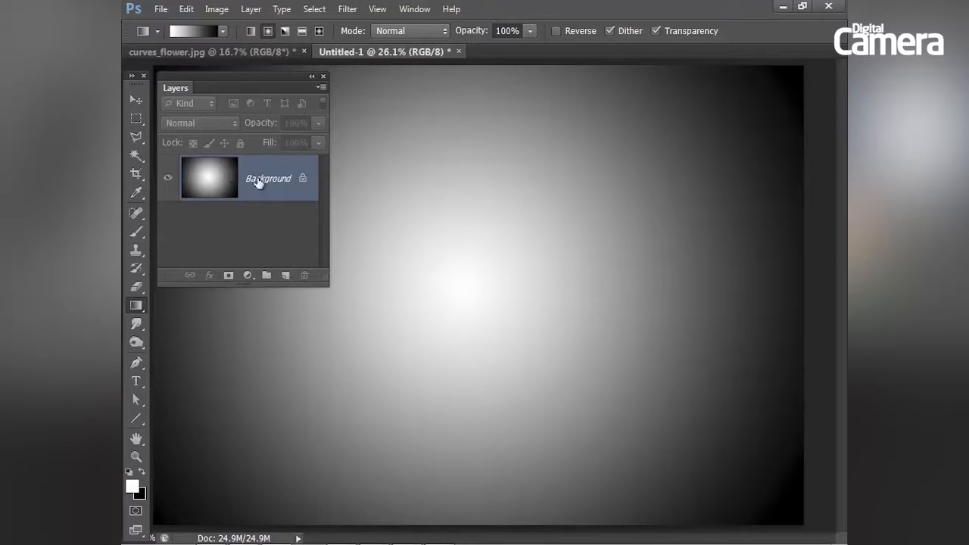
click(216, 9)
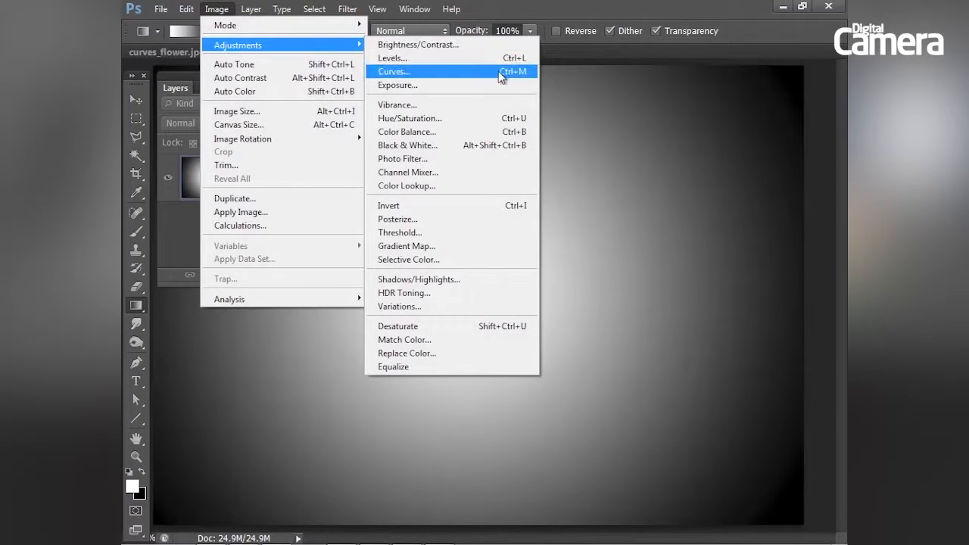
mouse_move(521, 78)
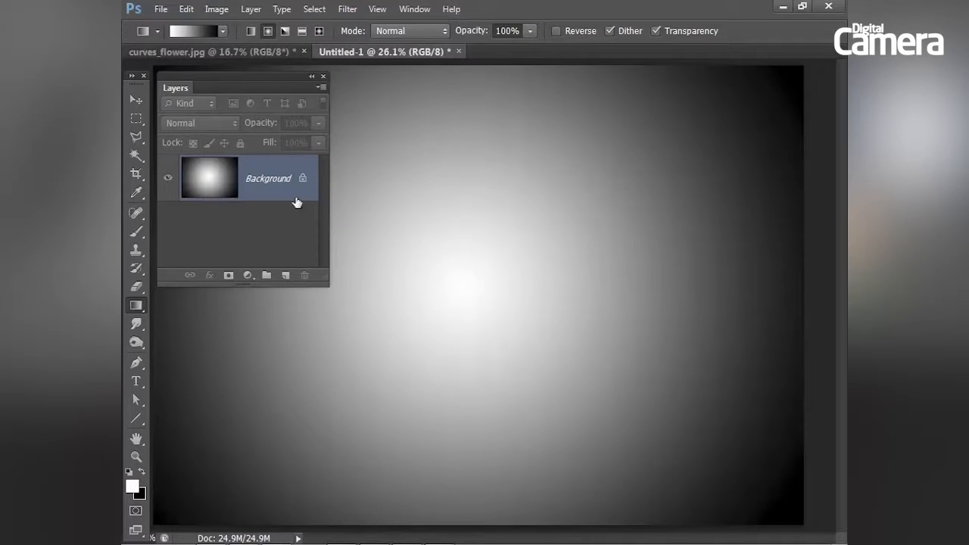
mouse_move(296, 212)
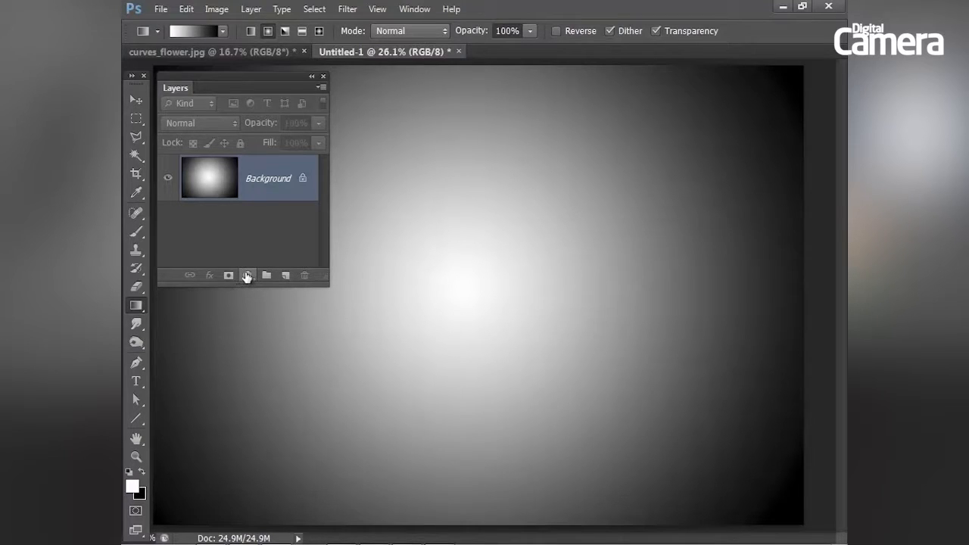
mouse_move(249, 282)
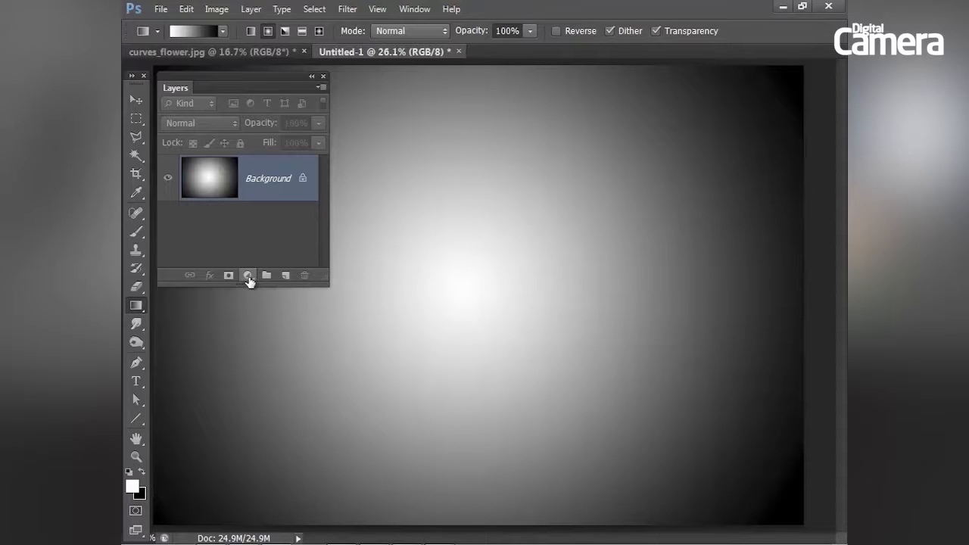
Add a Curves adjustment layer and drag its midtones up and down, ending near straight
click(248, 276)
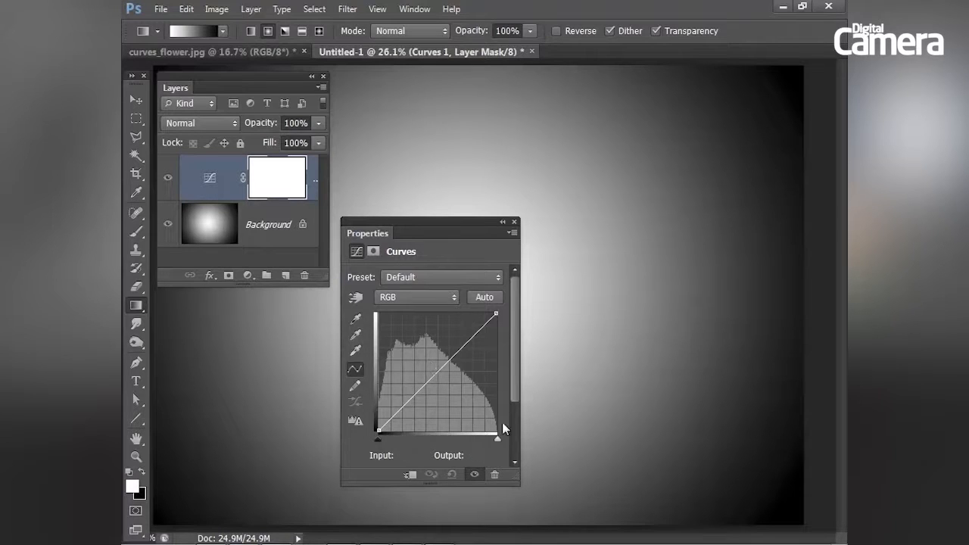
mouse_move(448, 376)
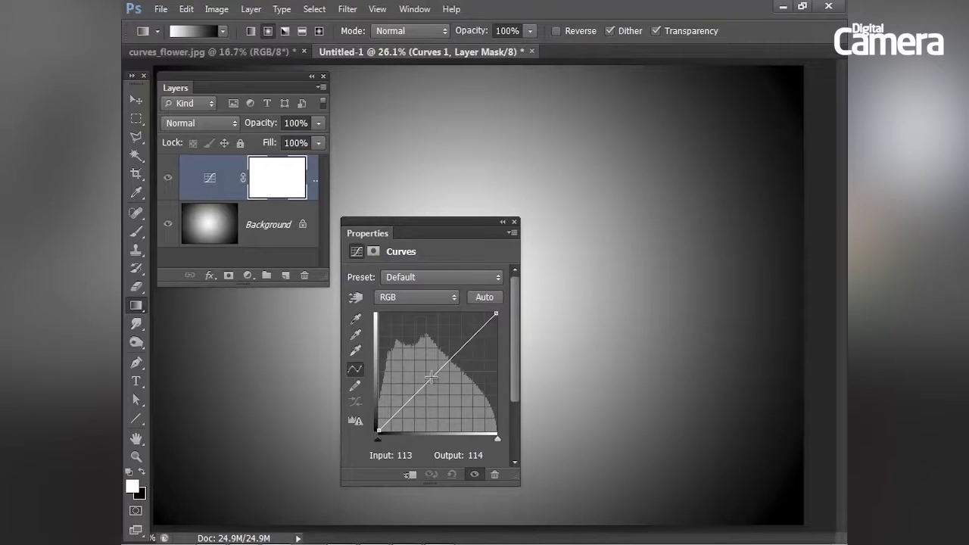
drag(432, 375, 432, 355)
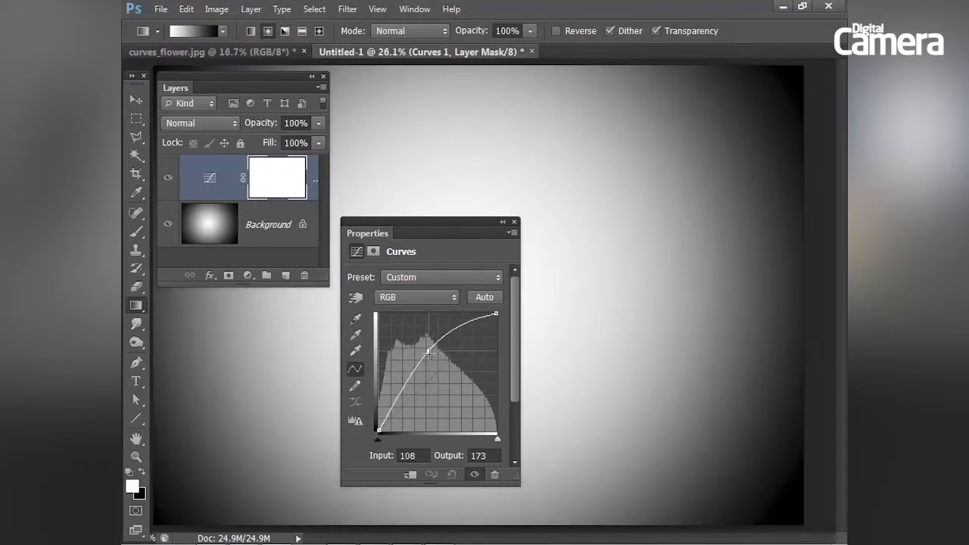
drag(432, 351, 462, 406)
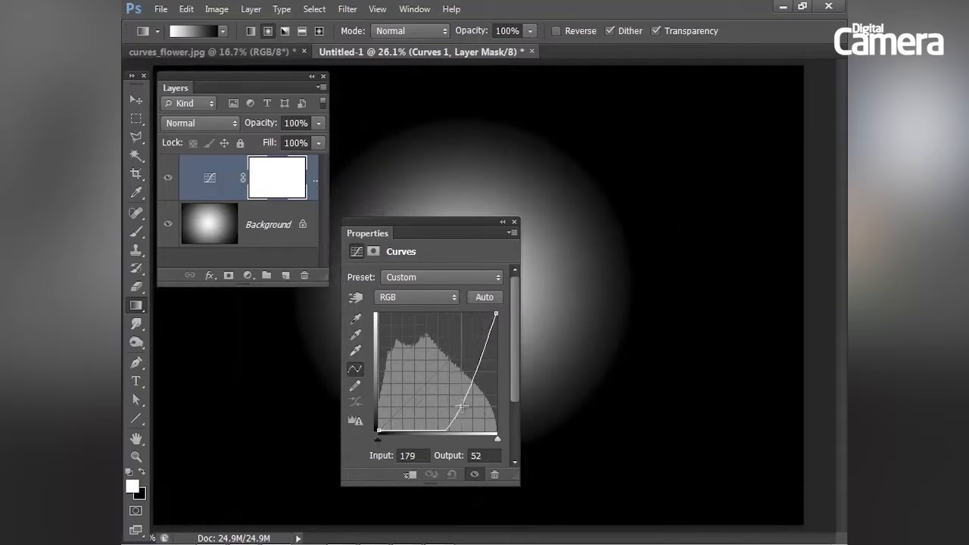
drag(462, 405, 437, 369)
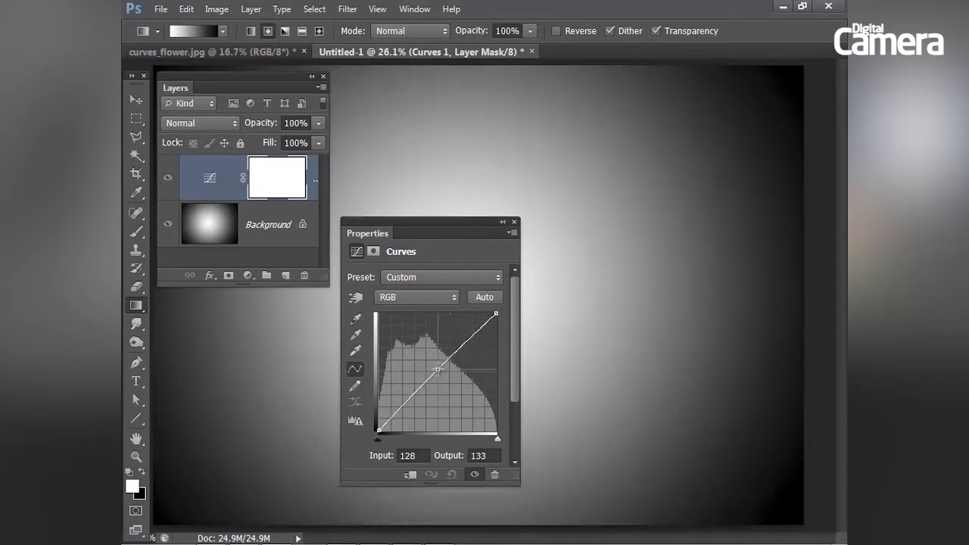
drag(437, 369, 430, 347)
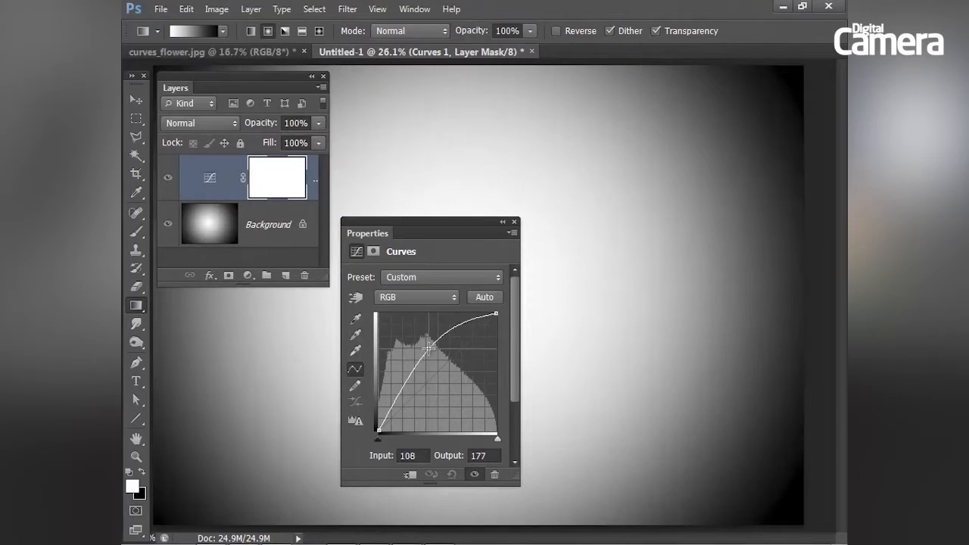
drag(430, 347, 439, 375)
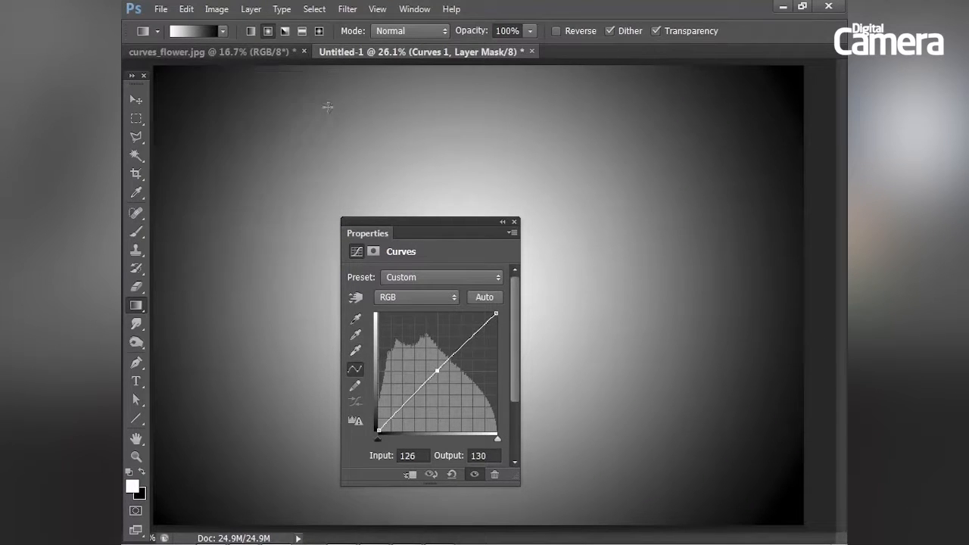
Move the Properties panel to the upper left and lift then relax the RGB curve's midpoint
drag(430, 233, 218, 109)
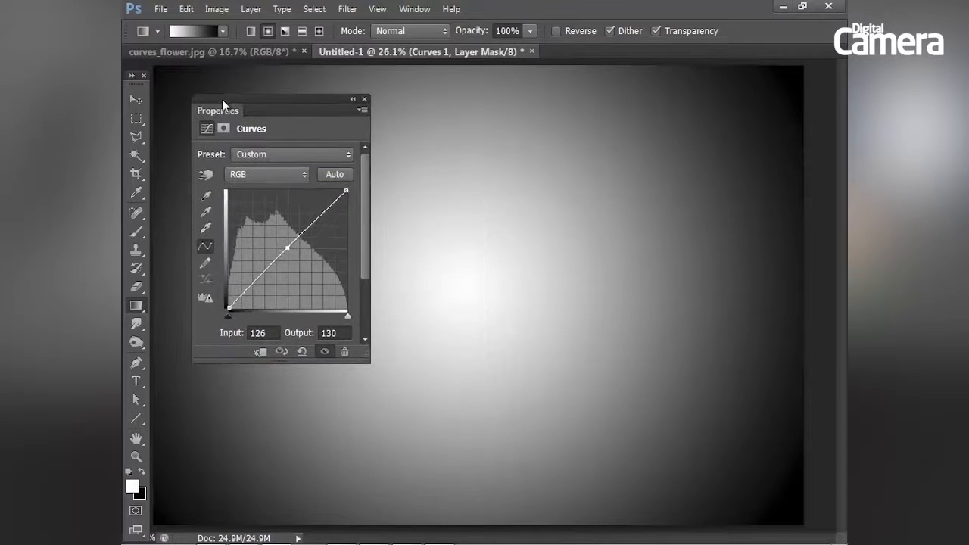
drag(287, 248, 280, 230)
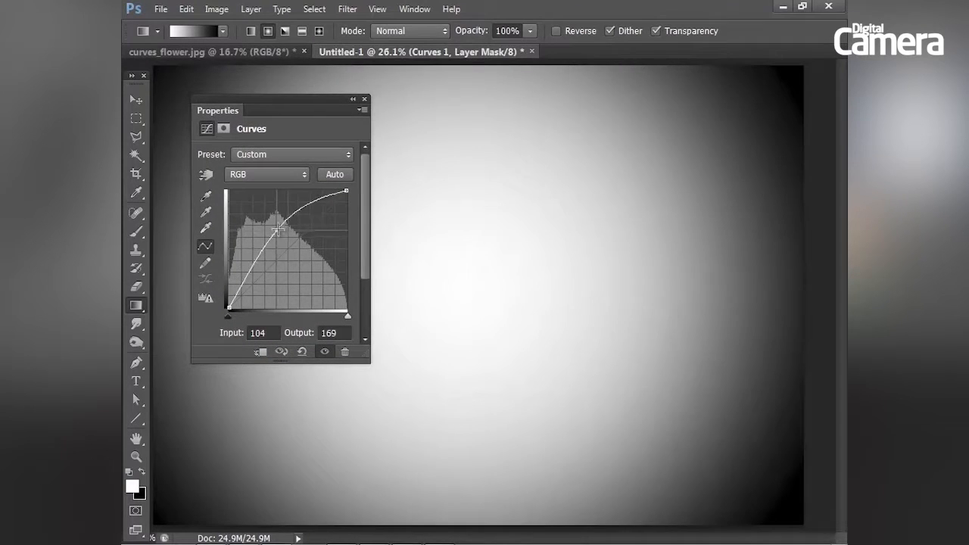
drag(278, 230, 283, 242)
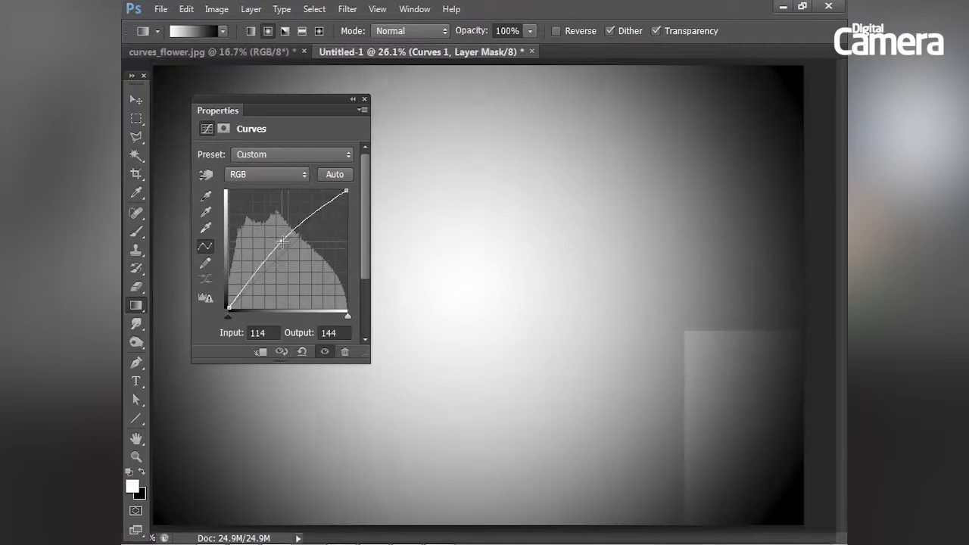
drag(285, 243, 297, 278)
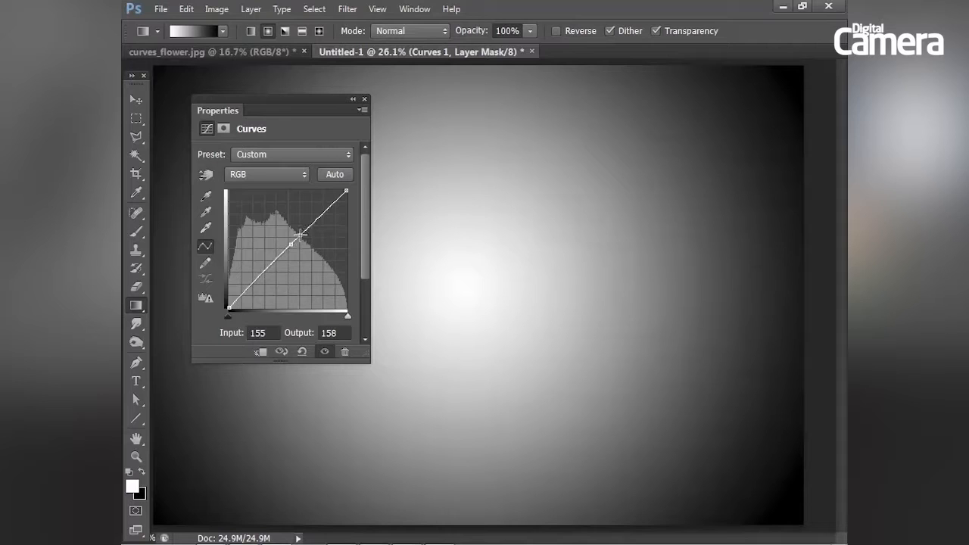
Add highlight and shadow anchor points along the RGB curve, keeping them near the diagonal
drag(291, 242, 316, 220)
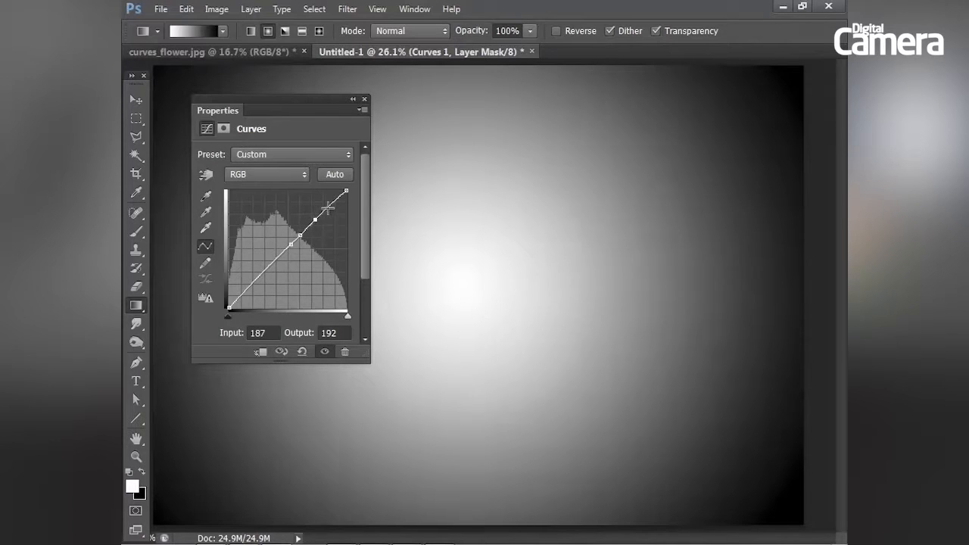
drag(315, 220, 310, 233)
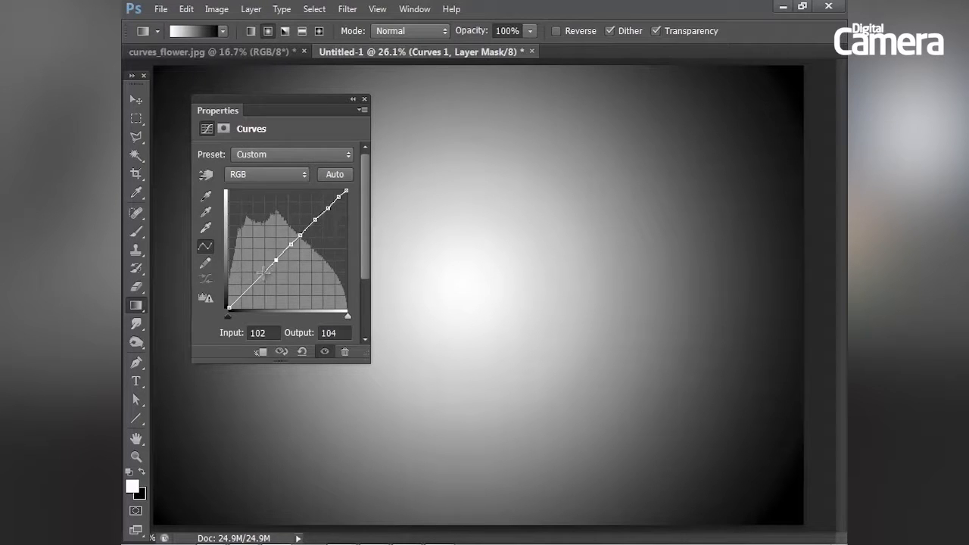
drag(275, 261, 242, 294)
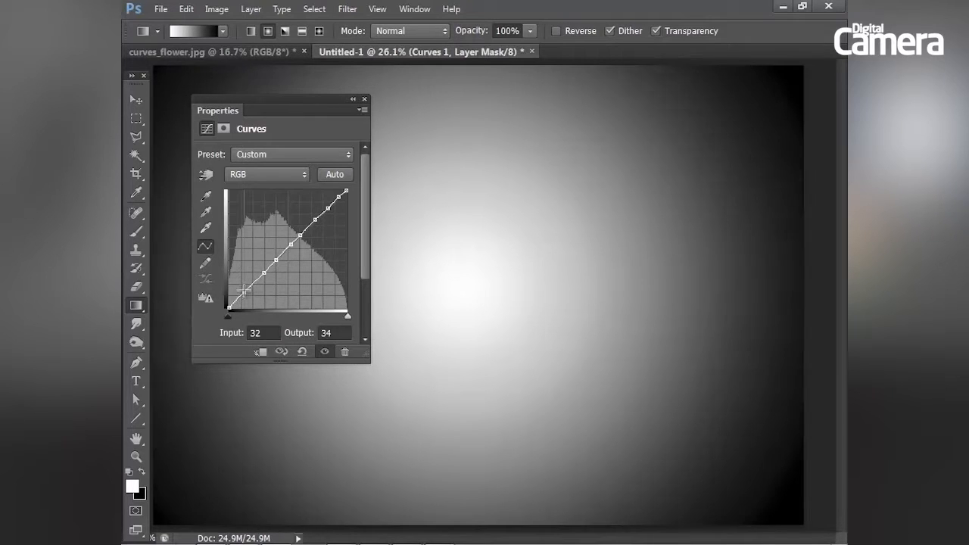
drag(245, 291, 249, 295)
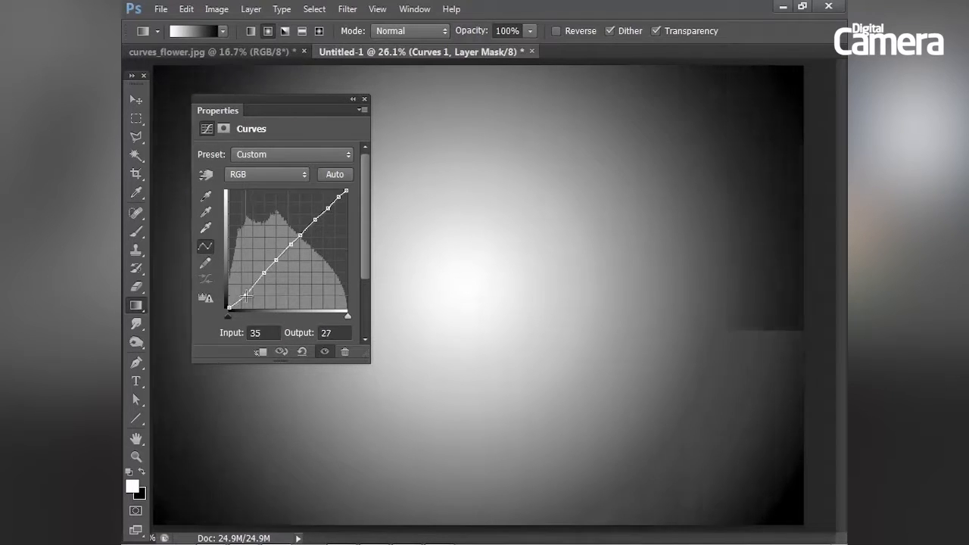
drag(245, 295, 248, 285)
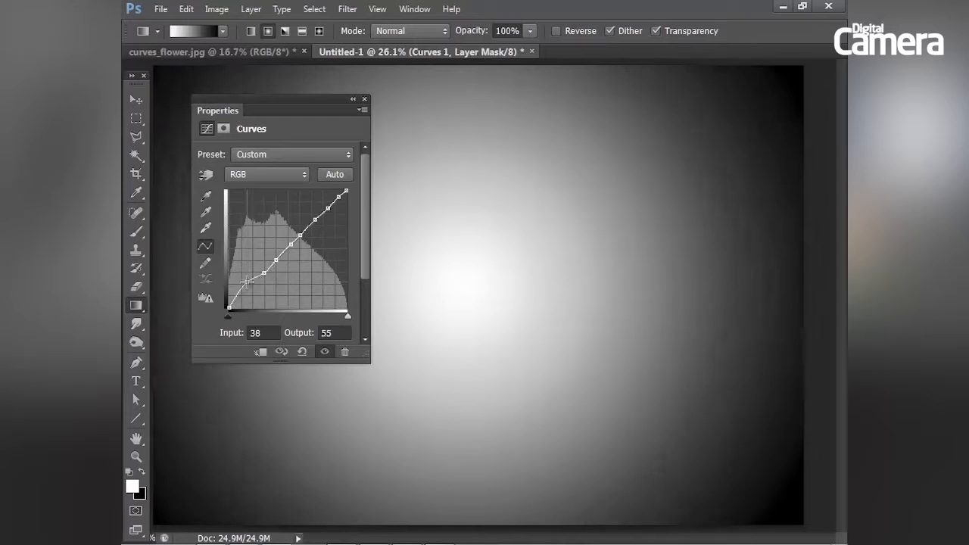
Bend the shadow region up and down, then flatten the curve back toward straight
drag(261, 274, 251, 297)
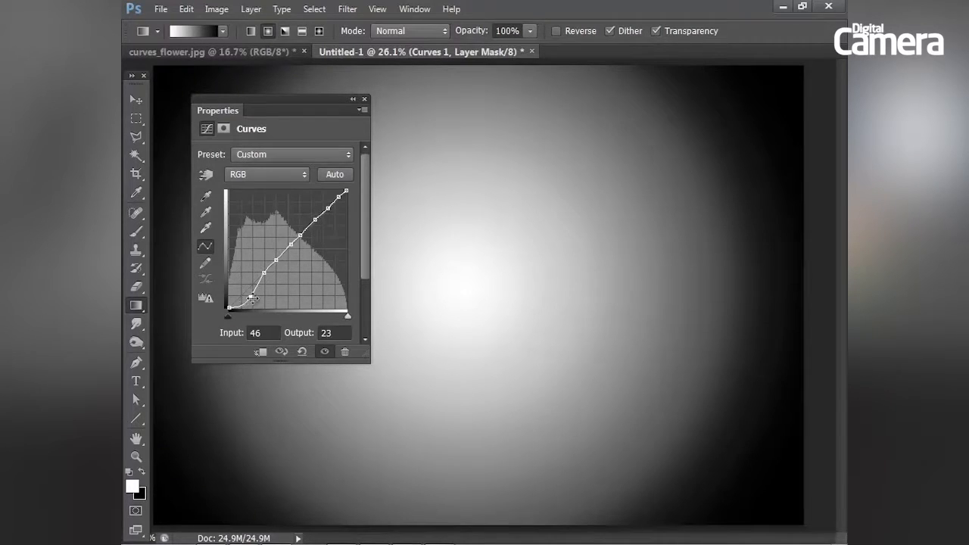
drag(254, 299, 249, 270)
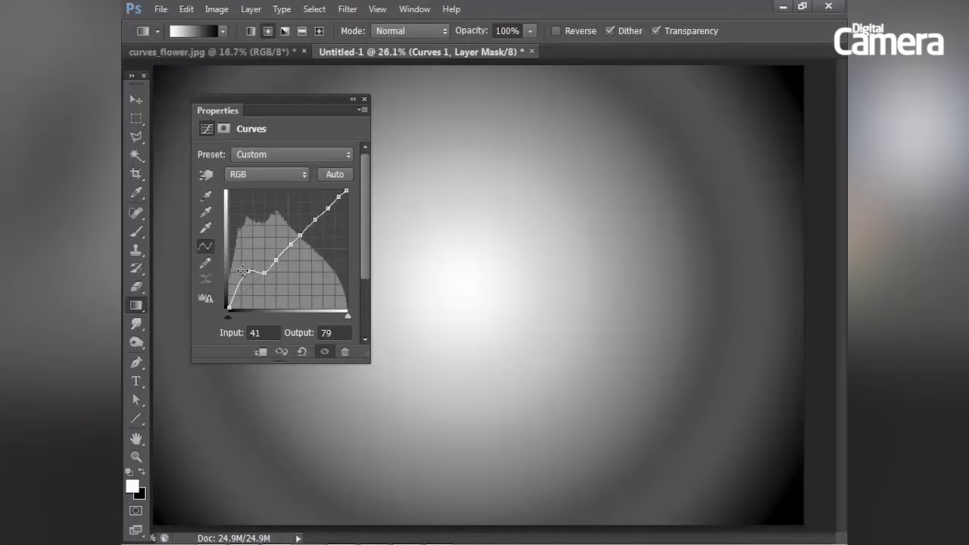
drag(244, 271, 250, 286)
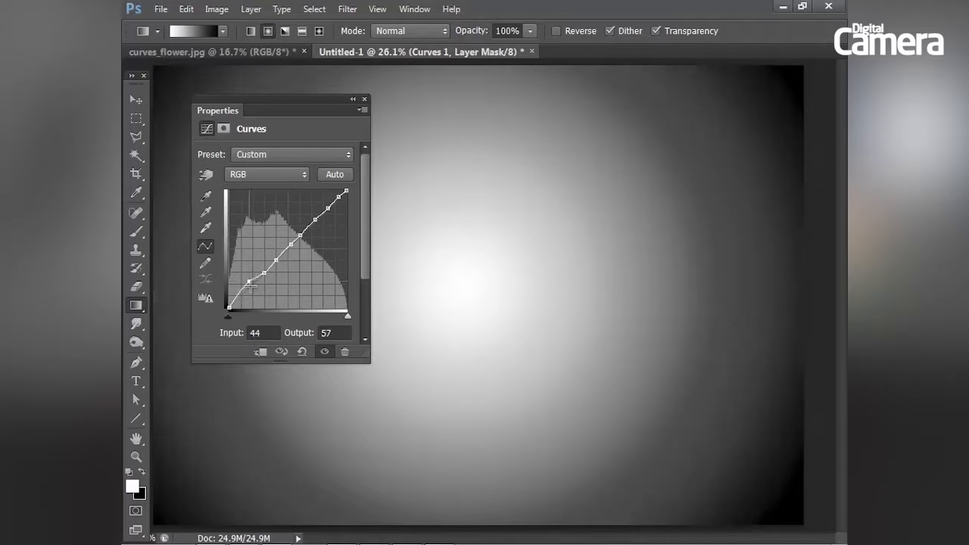
drag(248, 286, 251, 289)
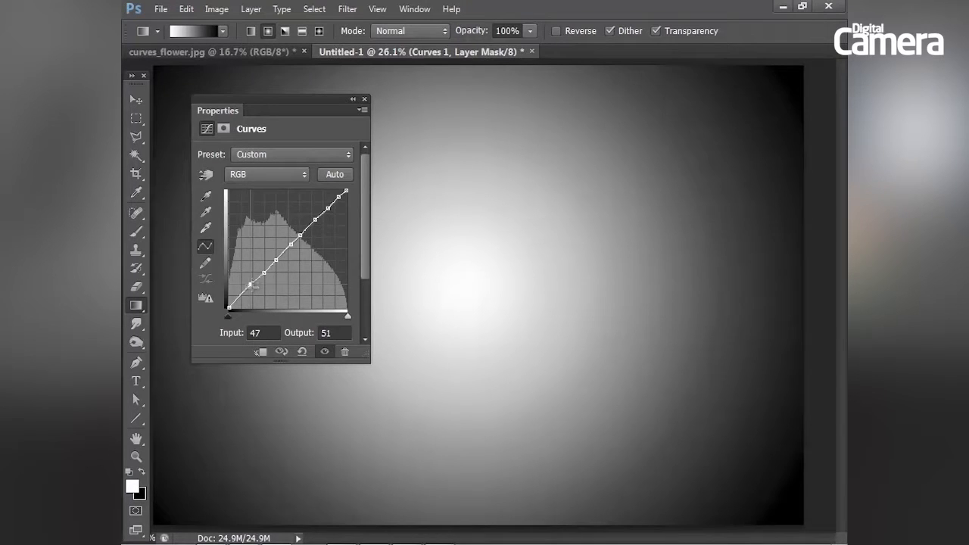
drag(249, 286, 227, 313)
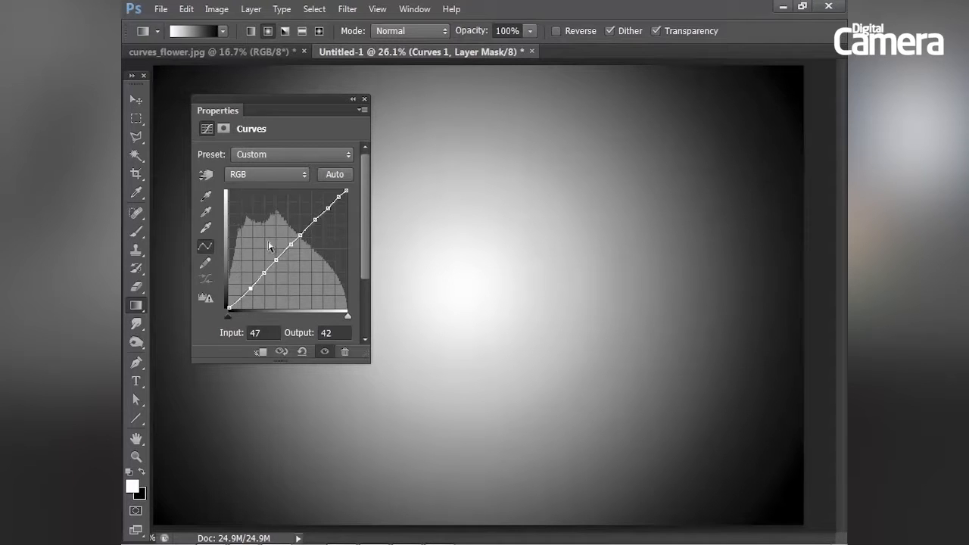
mouse_move(230, 321)
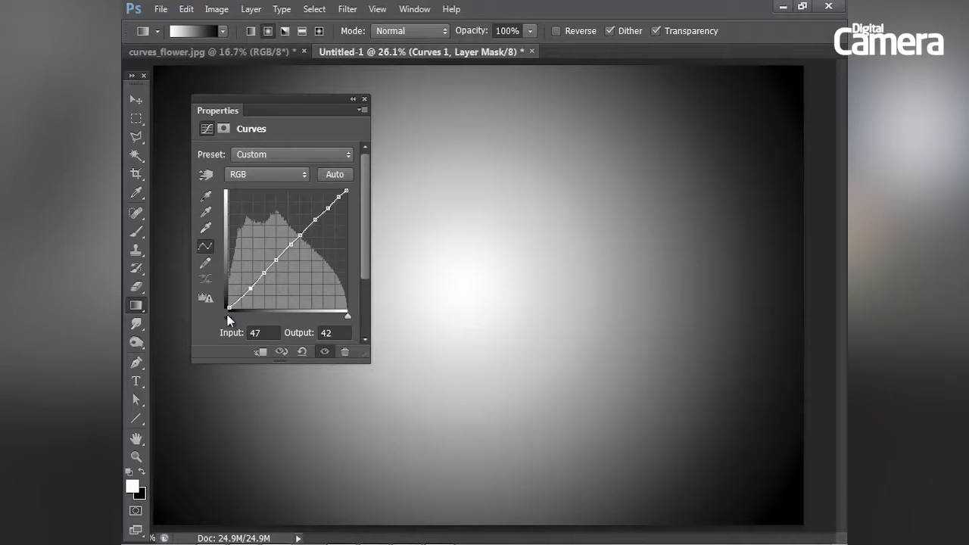
mouse_move(348, 318)
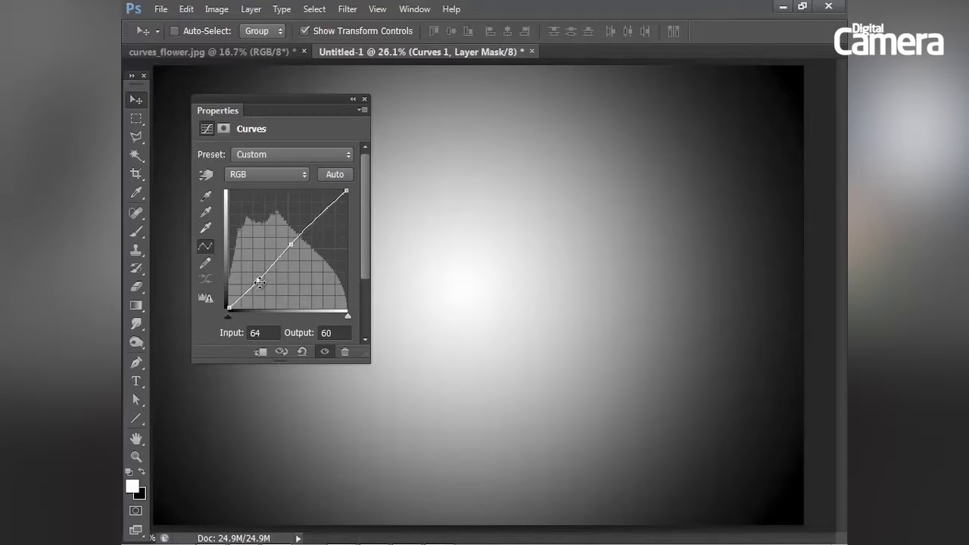
Raise a shadow point briefly, then drag the extra points off the graph to restore the diagonal
drag(260, 283, 257, 280)
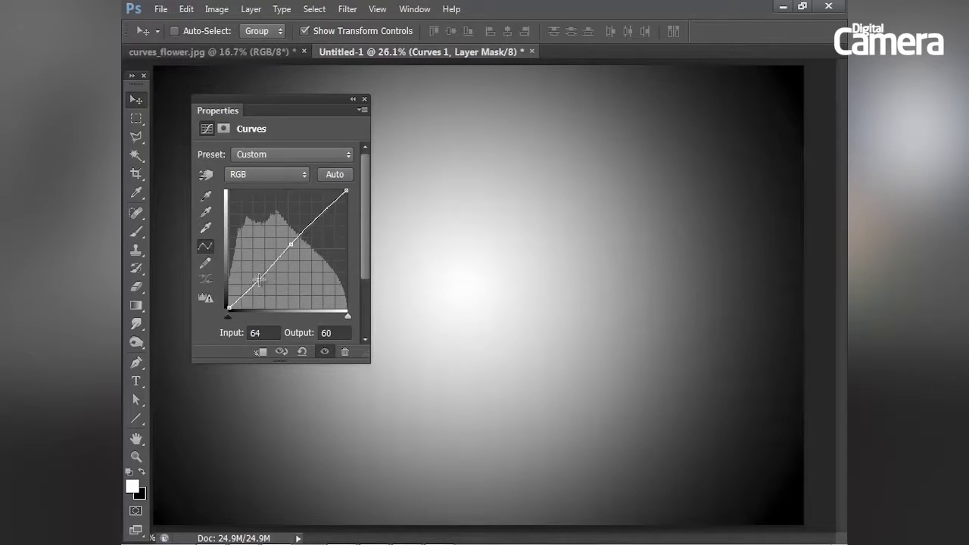
drag(260, 280, 261, 269)
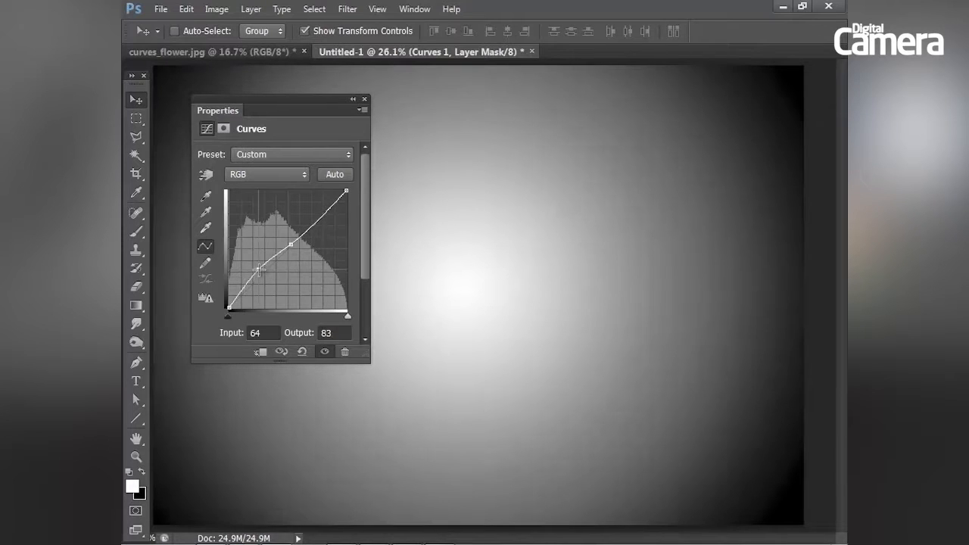
drag(259, 269, 259, 266)
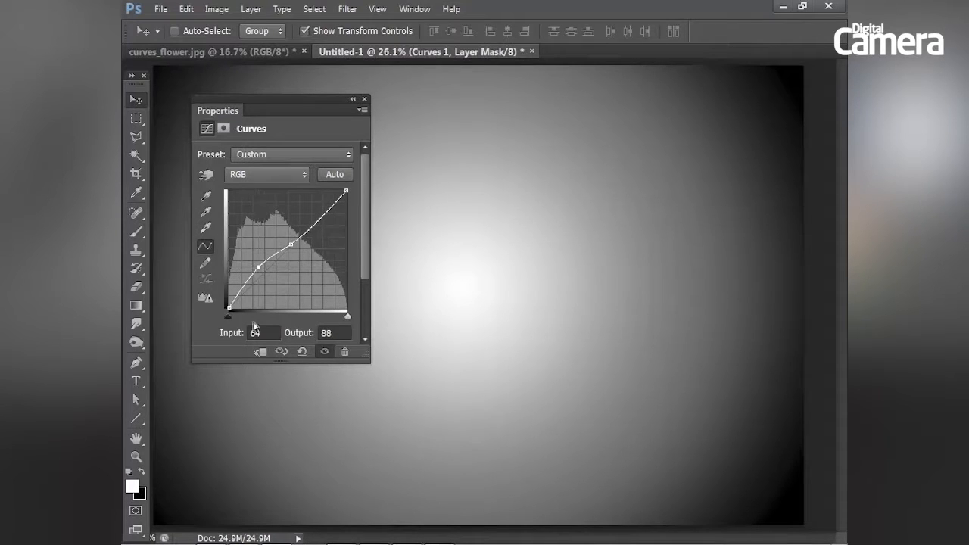
mouse_move(254, 320)
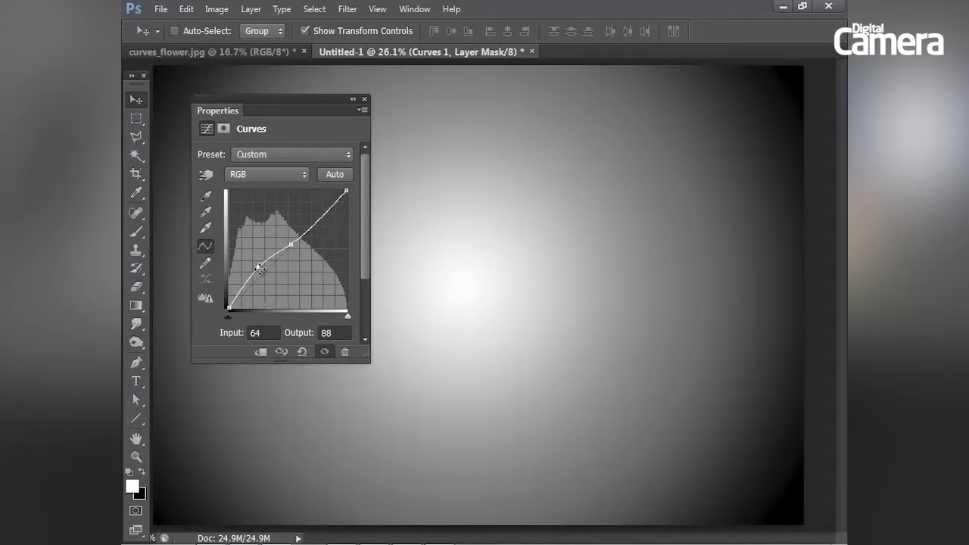
drag(260, 269, 257, 265)
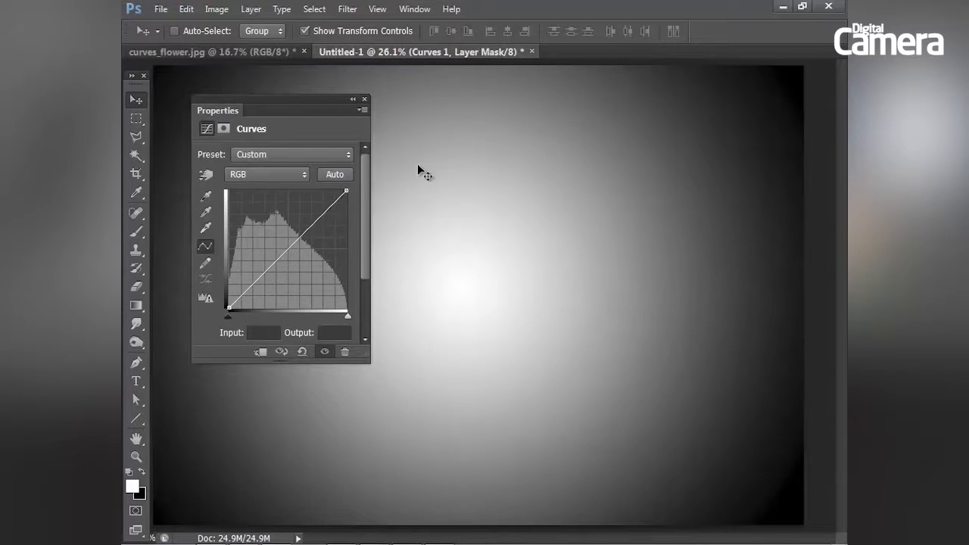
mouse_move(255, 221)
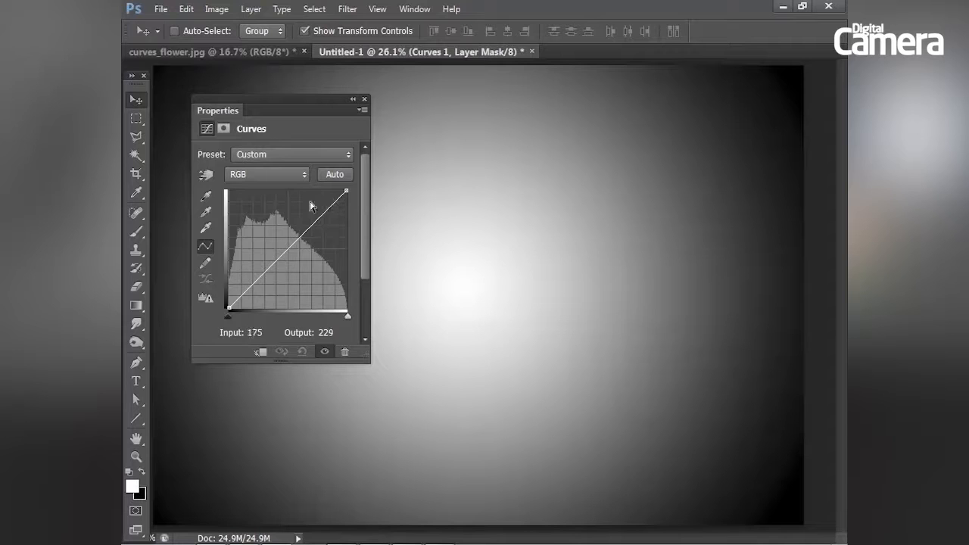
drag(311, 204, 300, 254)
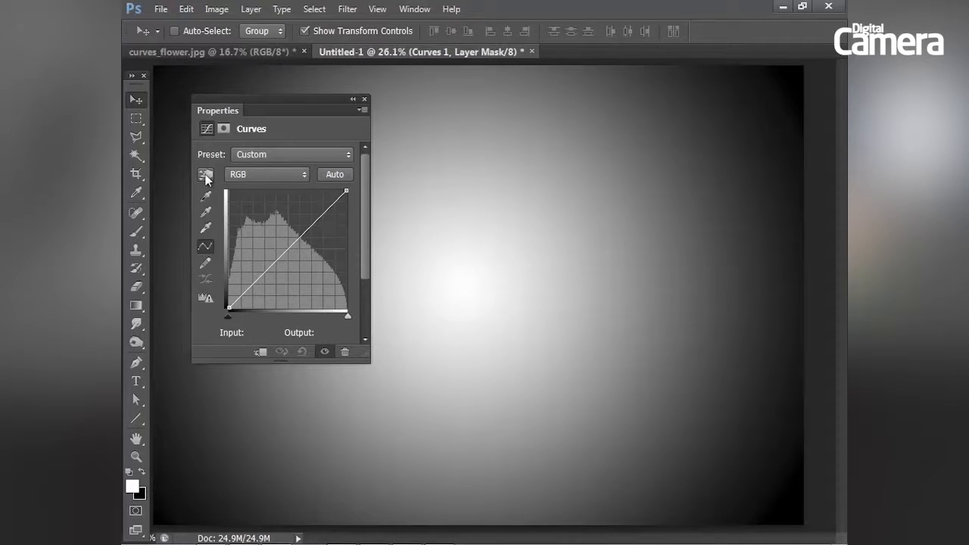
With the targeted adjustment tool, mark midtone and dark gradient tones as curve points
click(206, 175)
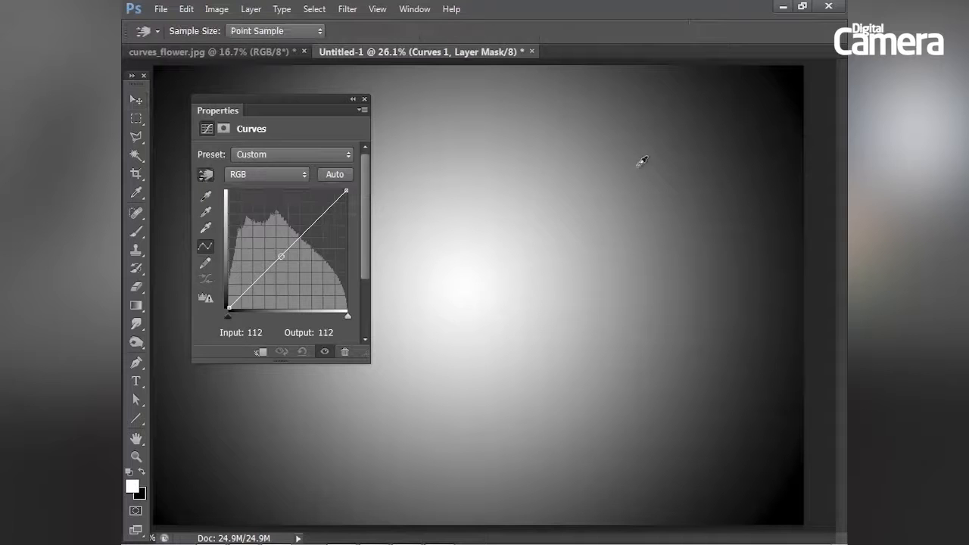
drag(280, 256, 230, 309)
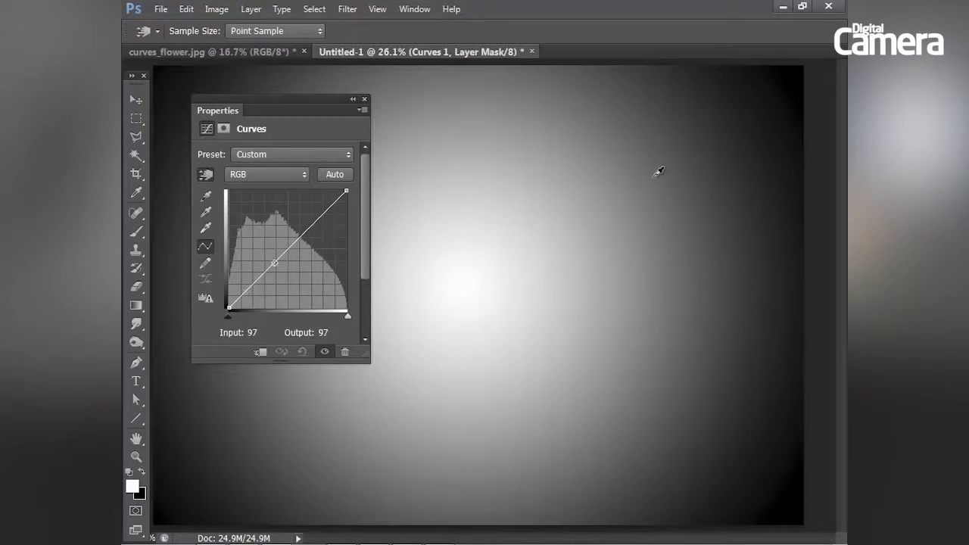
drag(274, 263, 290, 247)
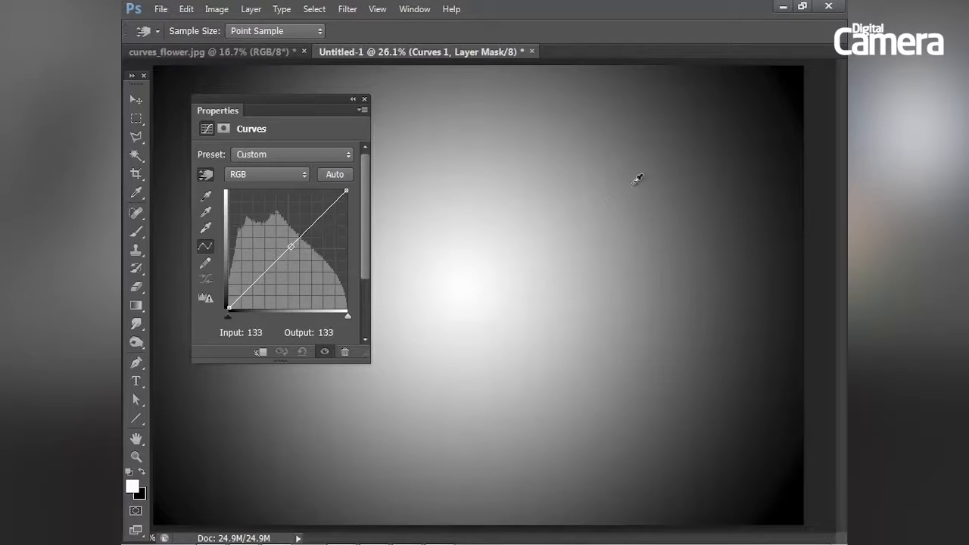
drag(291, 246, 237, 299)
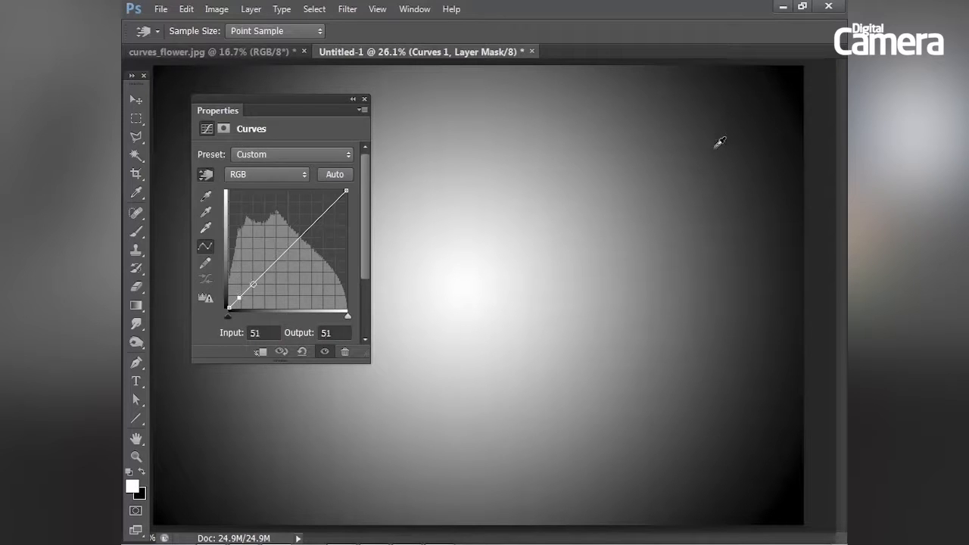
drag(251, 285, 289, 245)
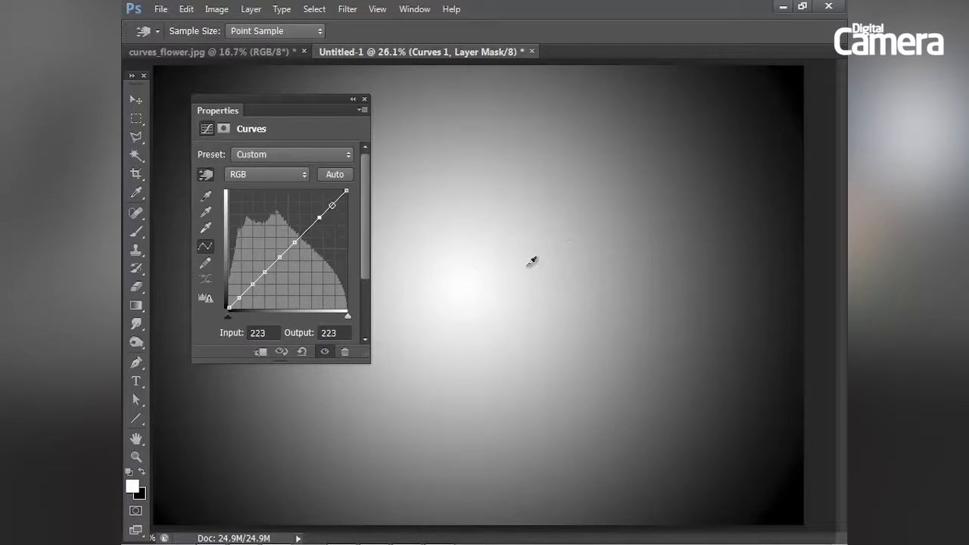
Sample several bright and upper-midtone areas of the gradient onto the curve
drag(332, 206, 345, 189)
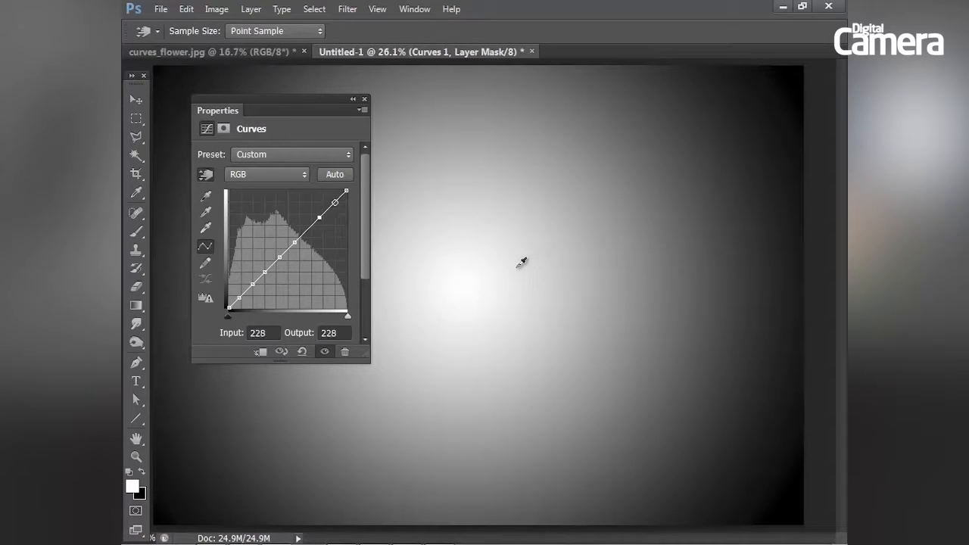
drag(336, 203, 319, 216)
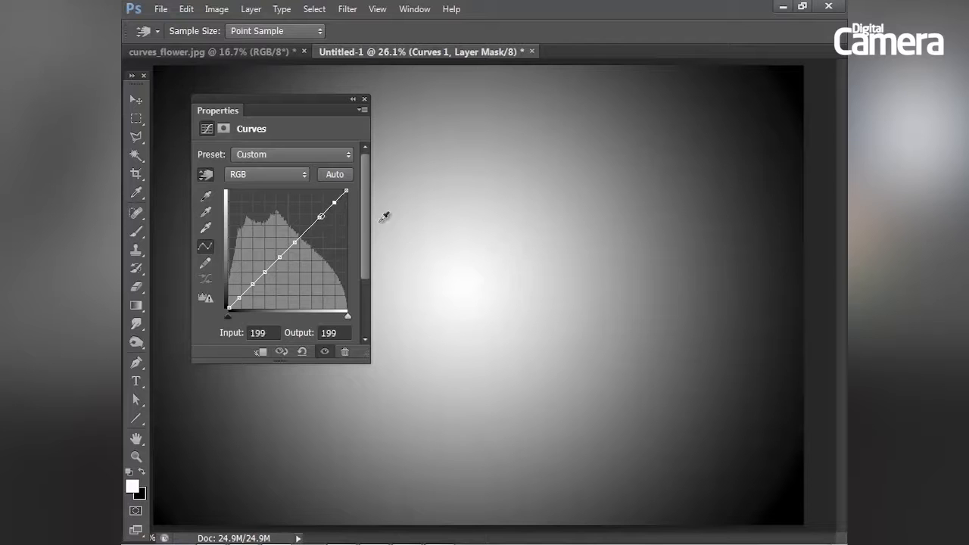
drag(321, 215, 320, 215)
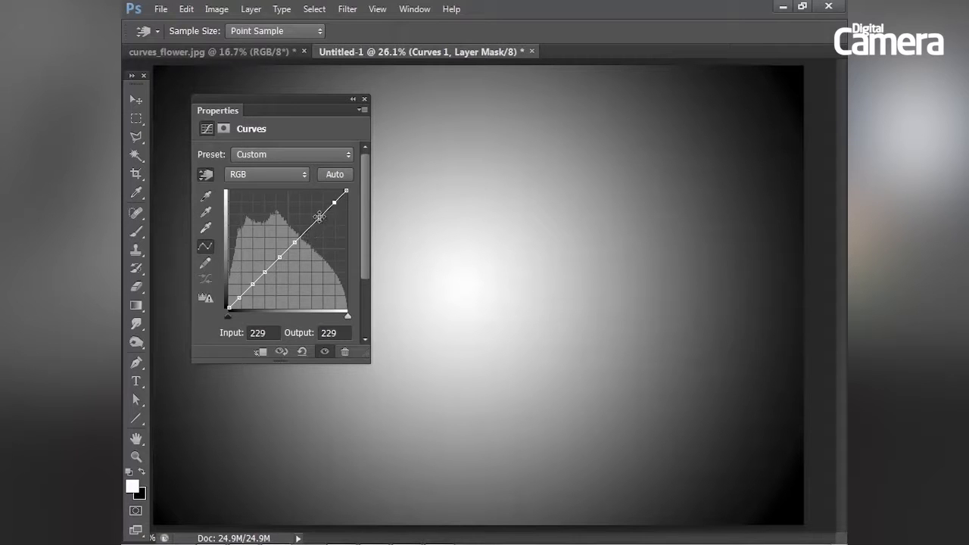
drag(336, 212, 318, 221)
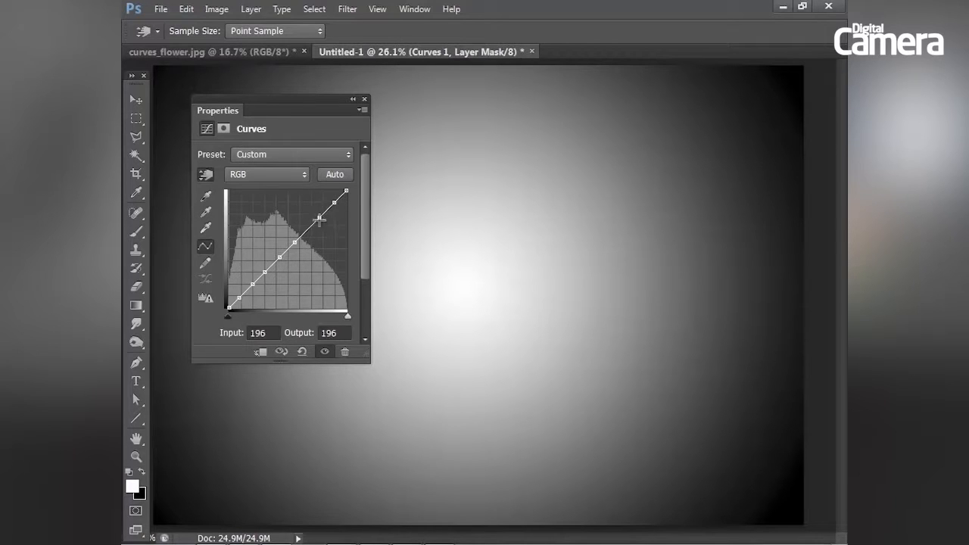
drag(318, 221, 318, 266)
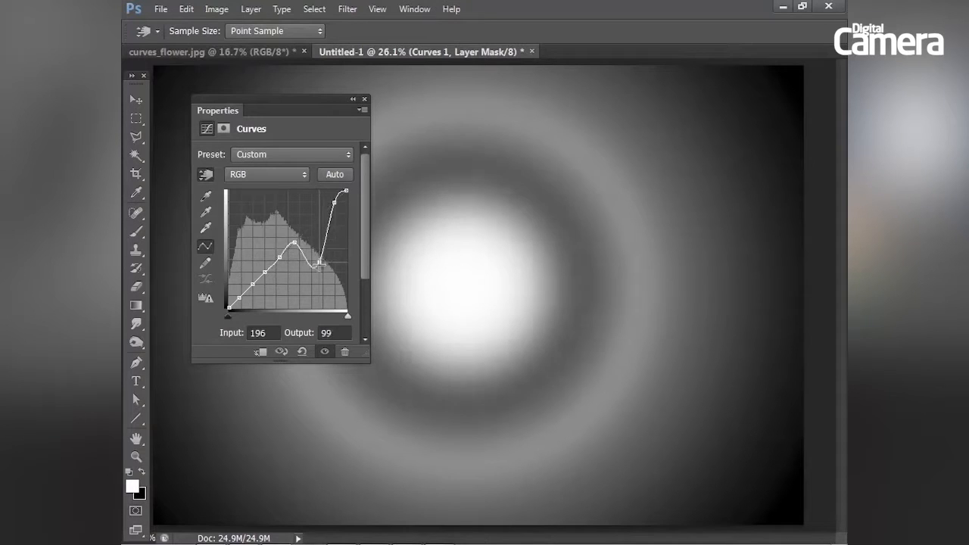
Pull one point down sharply to make rings, tweak the wavy curve, then undo it
drag(320, 267, 321, 267)
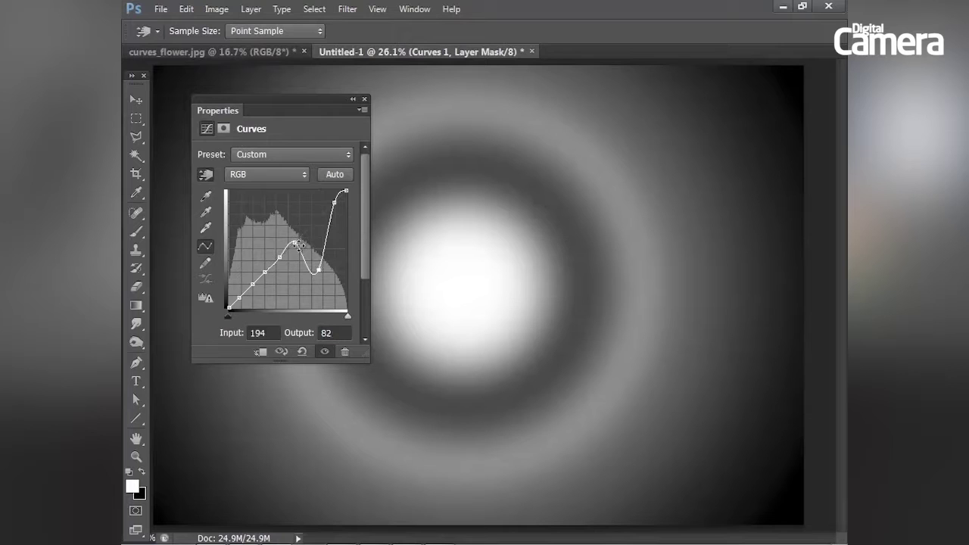
drag(295, 244, 297, 236)
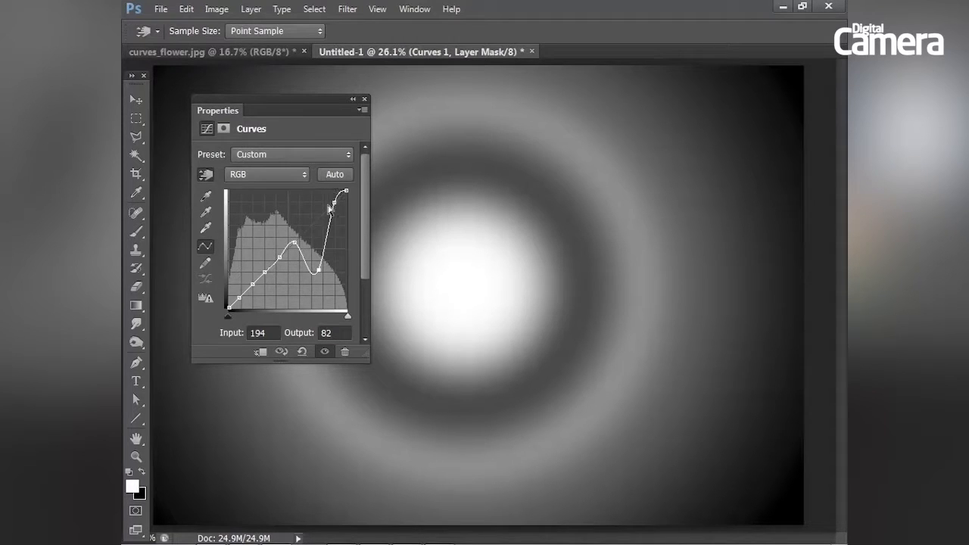
drag(330, 211, 321, 263)
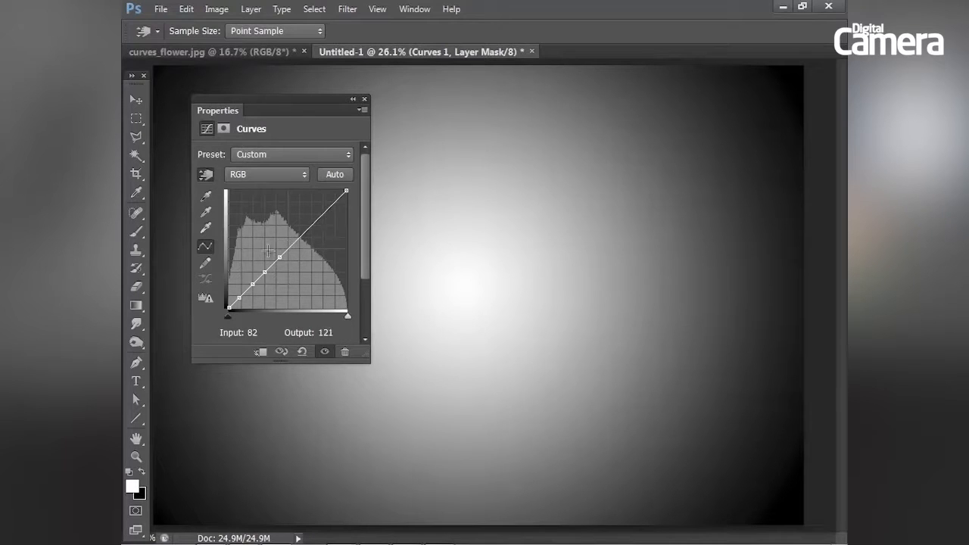
drag(269, 254, 303, 233)
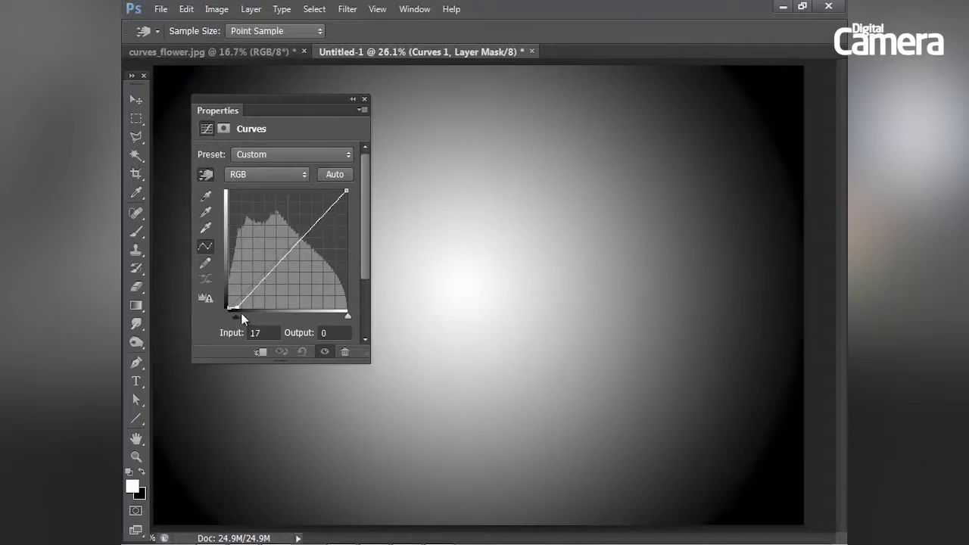
Slide the black and white input points inward until the gradient becomes a hard white disc
drag(235, 311, 260, 311)
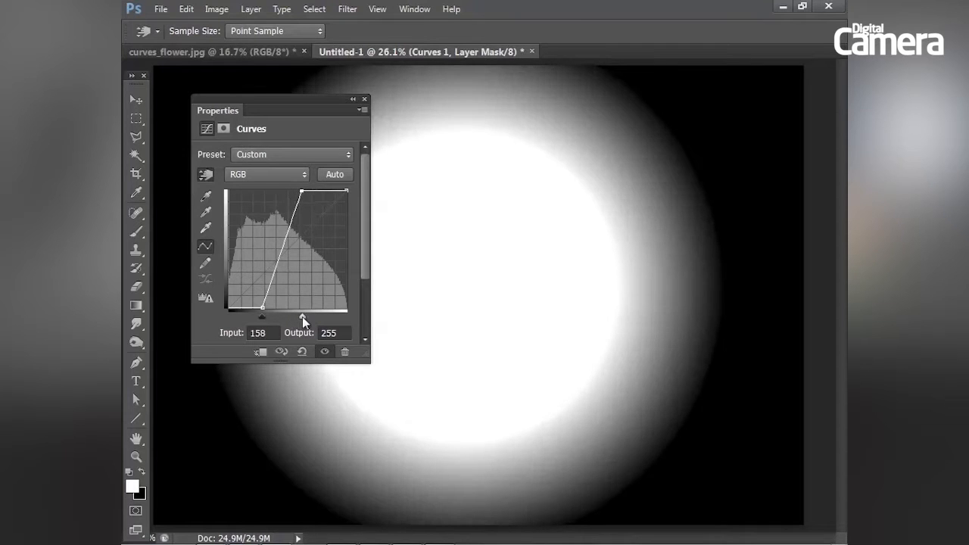
drag(345, 191, 315, 191)
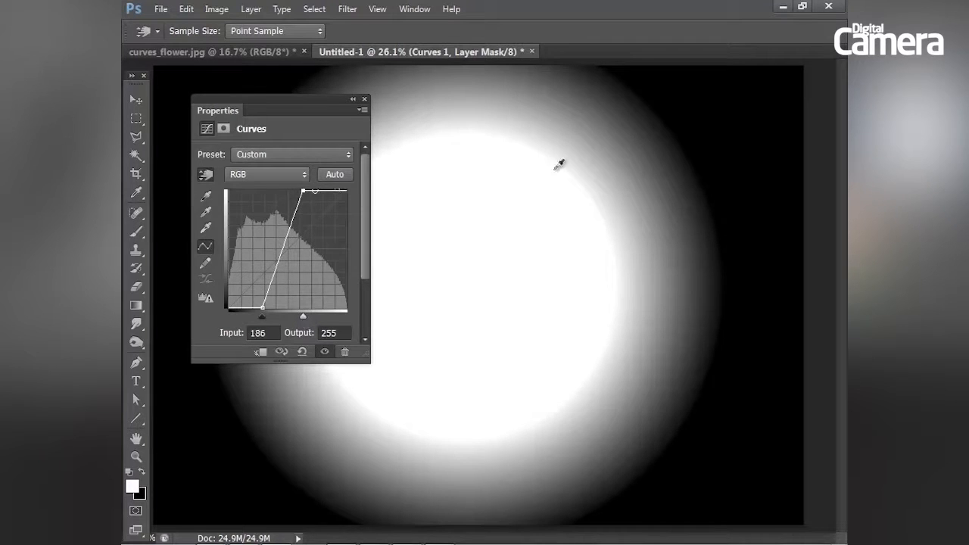
drag(315, 190, 339, 191)
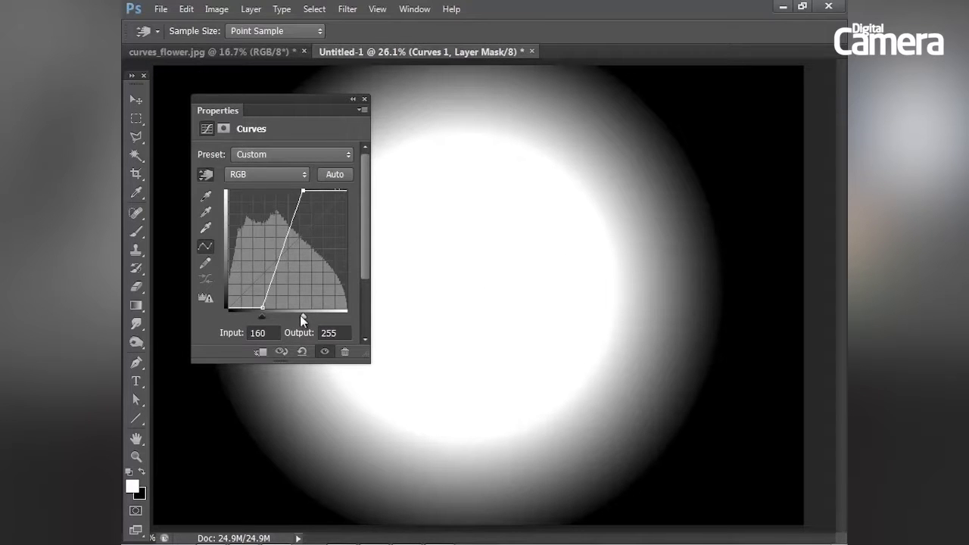
drag(300, 191, 312, 191)
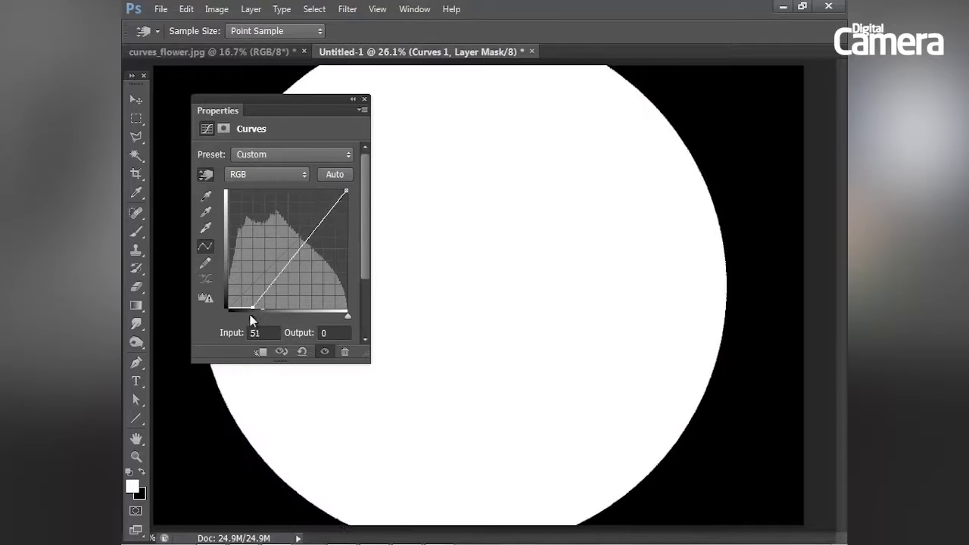
drag(250, 310, 227, 314)
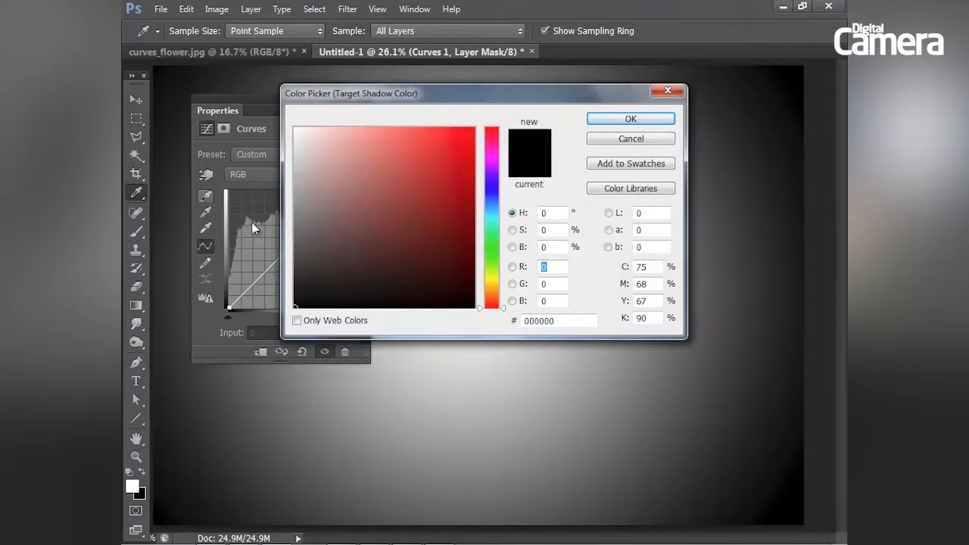
Set the target shadow colour to blue 0b10eb and sample a gradient tone with the eyedropper
click(492, 196)
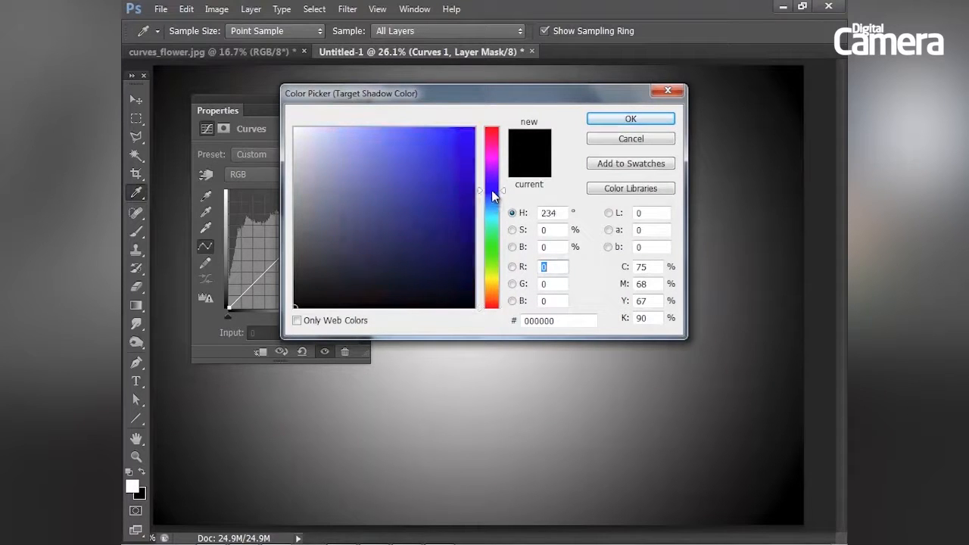
click(466, 142)
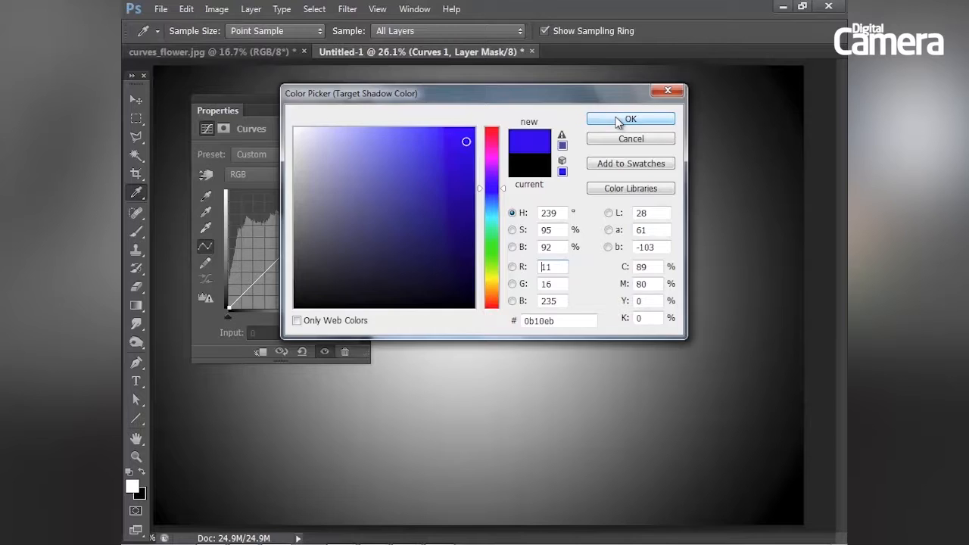
click(629, 118)
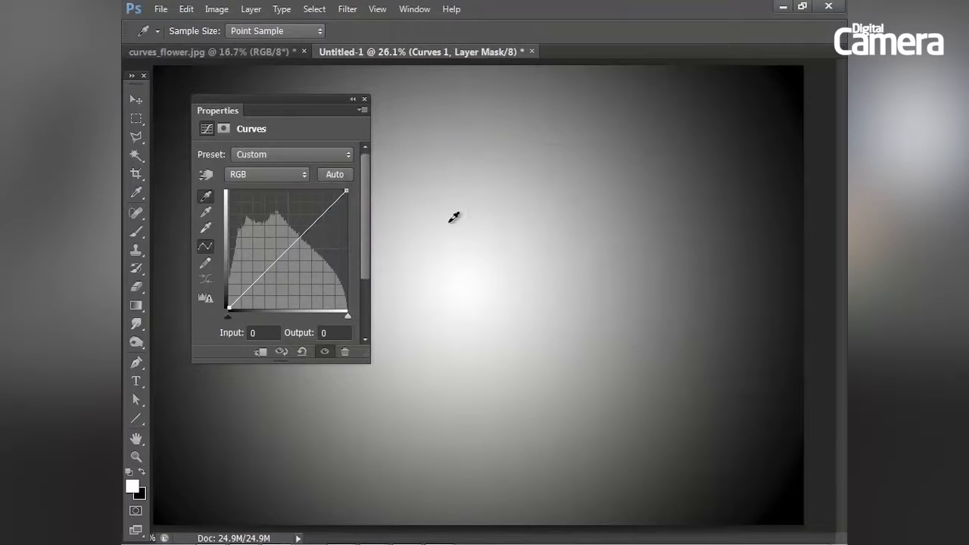
mouse_move(160, 512)
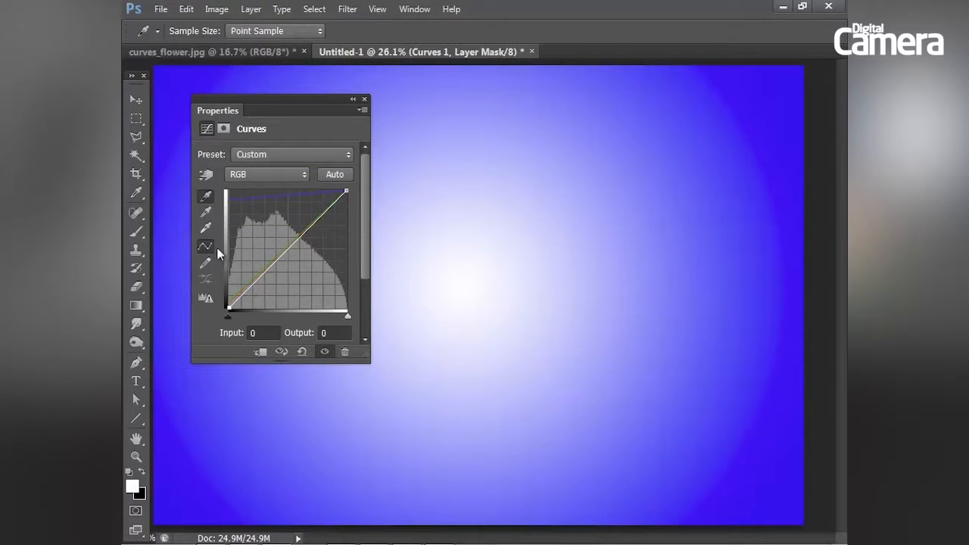
click(206, 227)
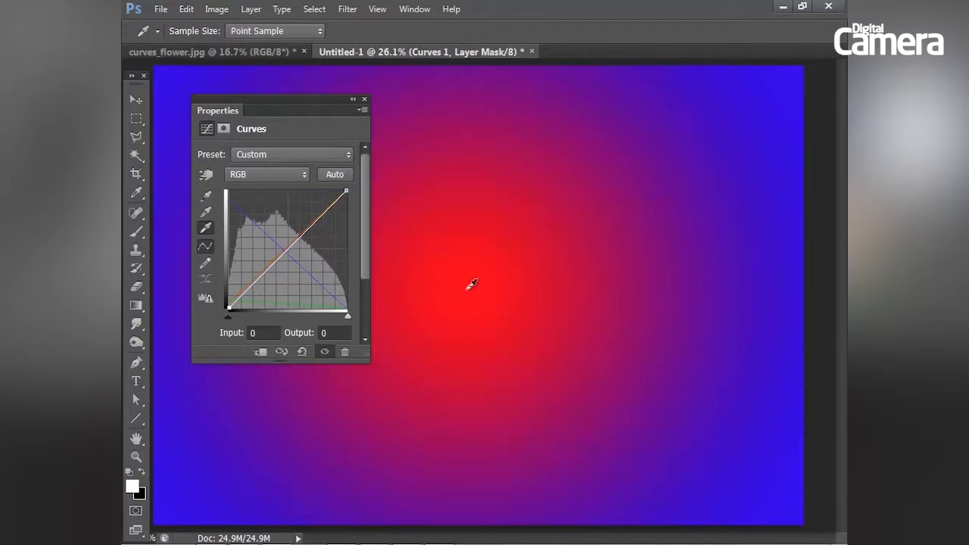
mouse_move(218, 306)
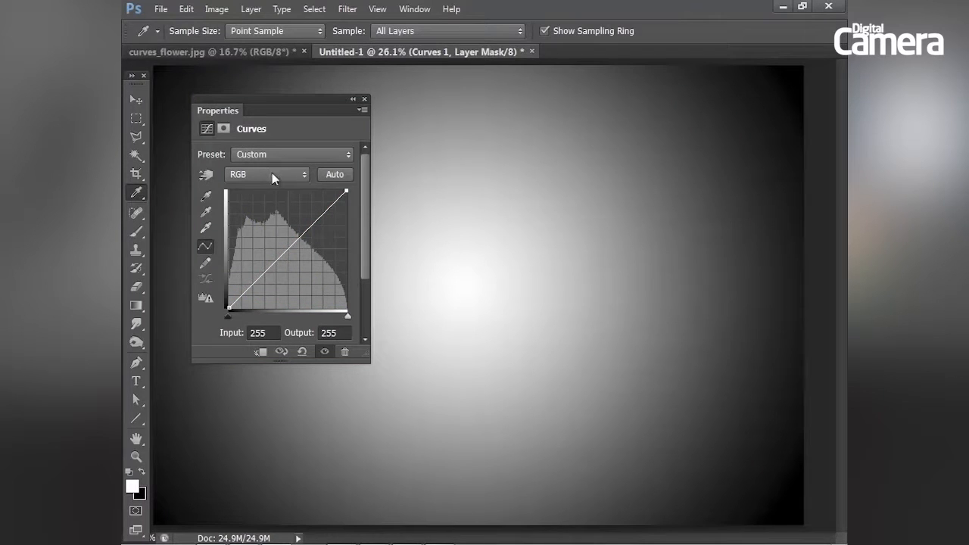
mouse_move(250, 185)
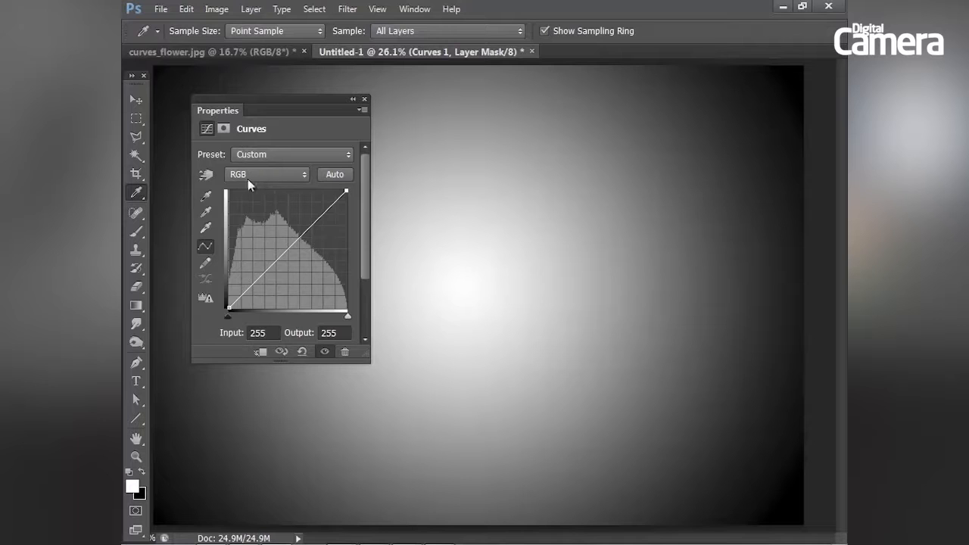
Lower the red-channel midtones and add a shadow point, tinting the gradient cyan
click(267, 174)
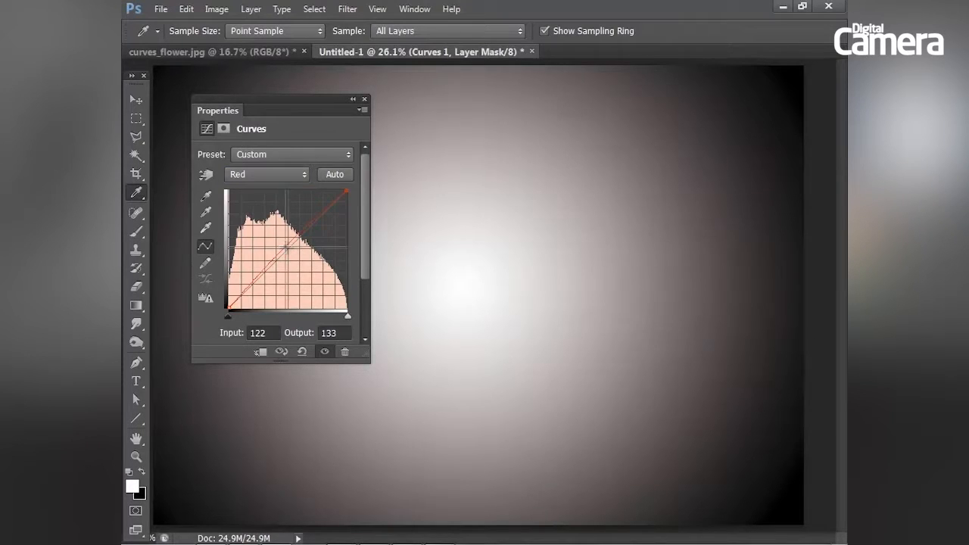
drag(286, 248, 275, 236)
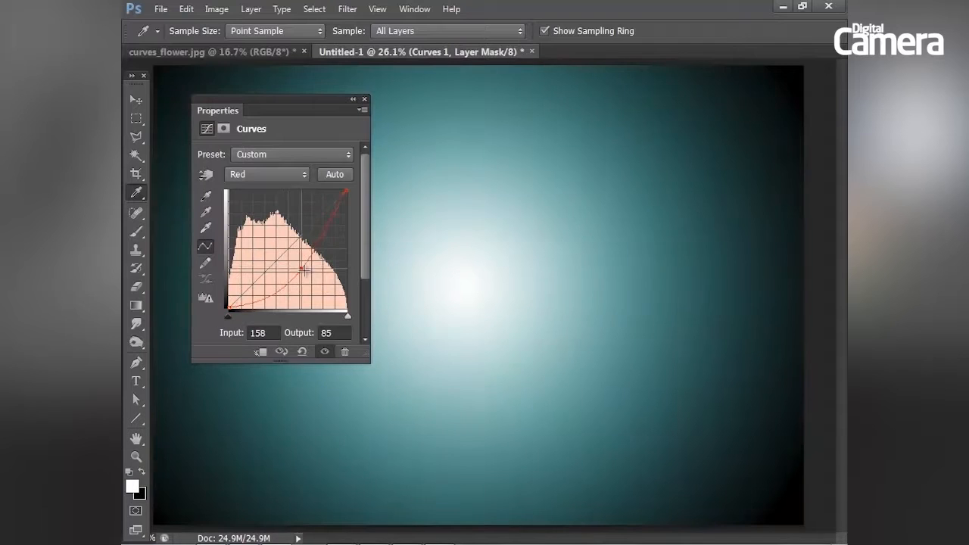
drag(301, 270, 294, 266)
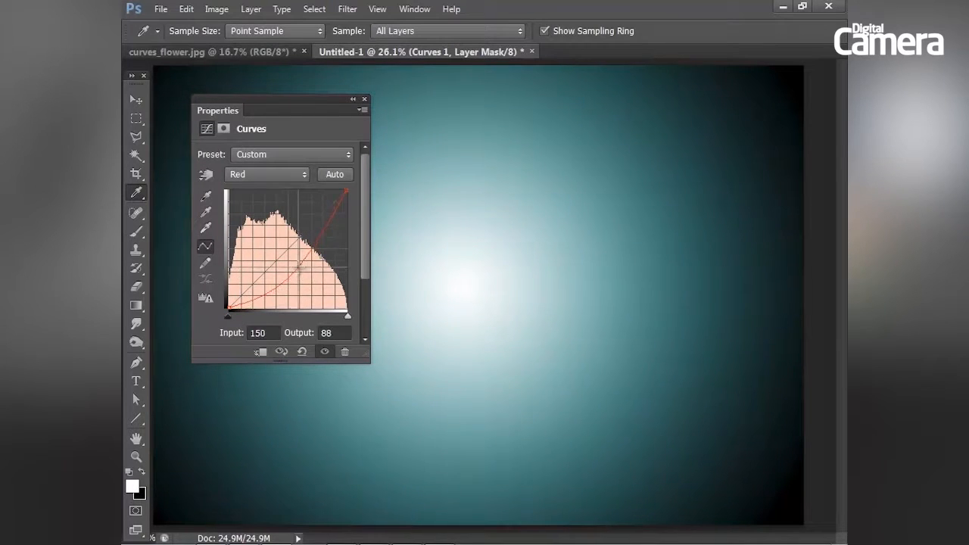
drag(303, 269, 257, 280)
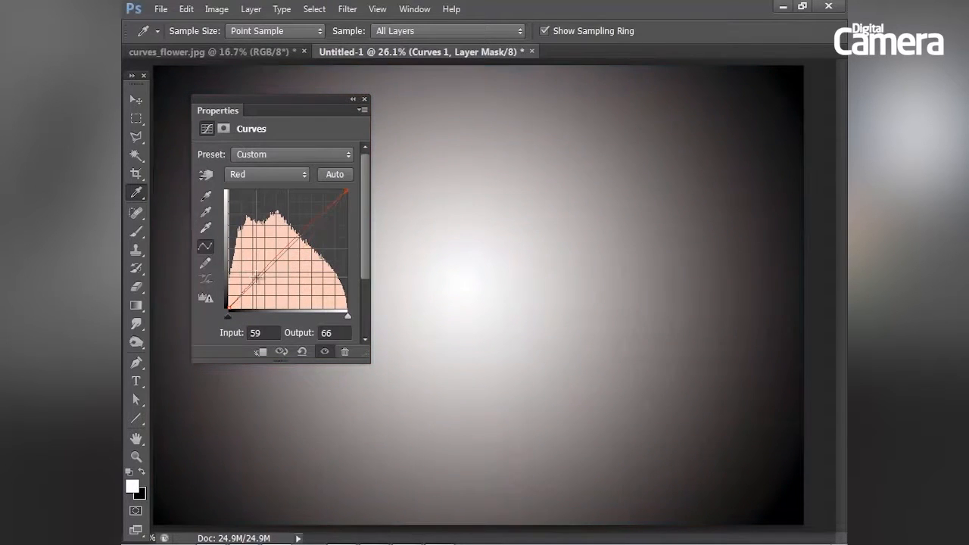
Raise the red curve across shadows and all tones so the gradient floods salmon red
drag(258, 279, 254, 269)
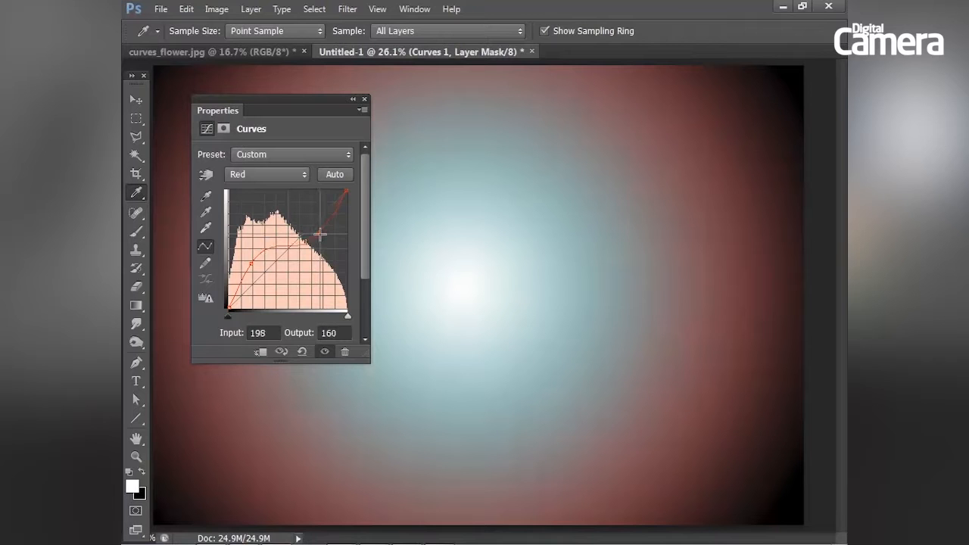
drag(319, 233, 326, 263)
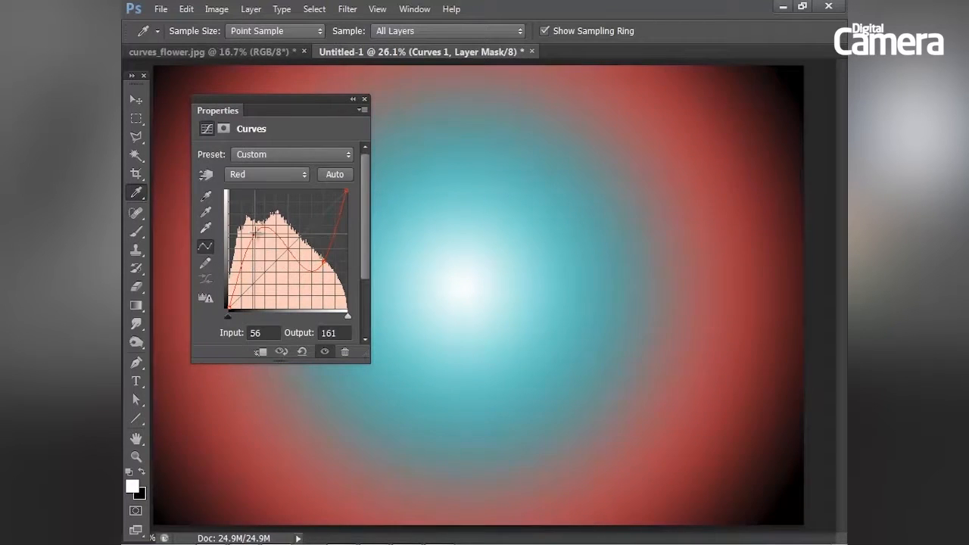
drag(270, 230, 325, 276)
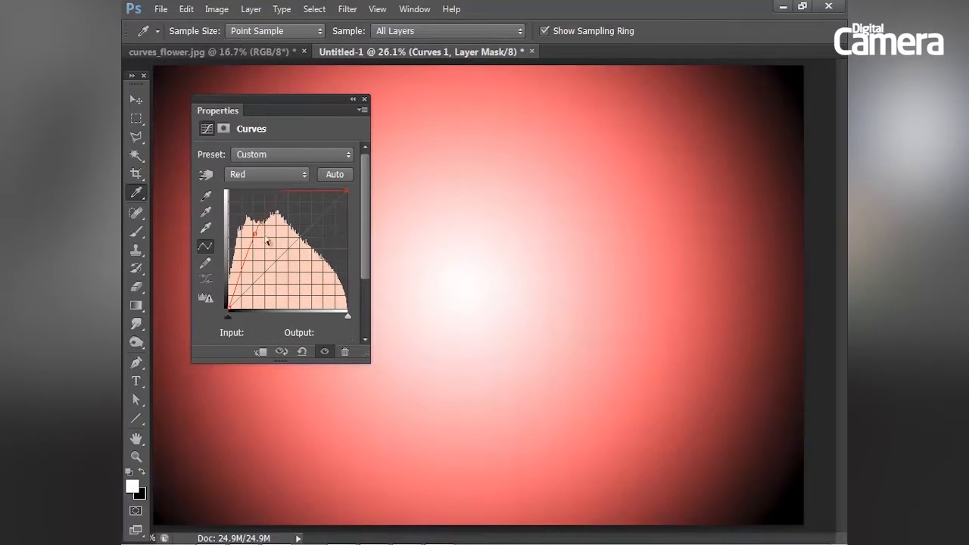
Experiment with the green-channel curve: magenta midtones, green highlights, purple edges
click(266, 174)
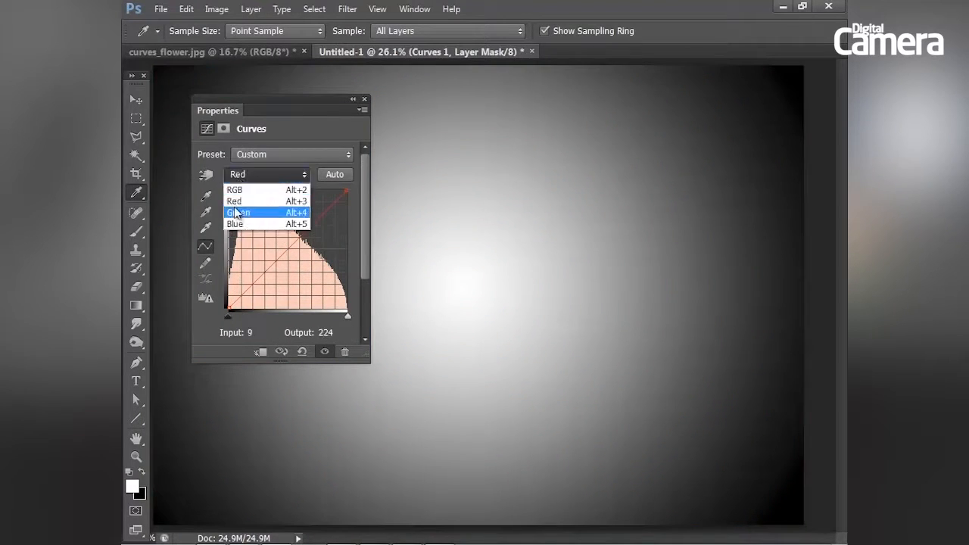
click(239, 212)
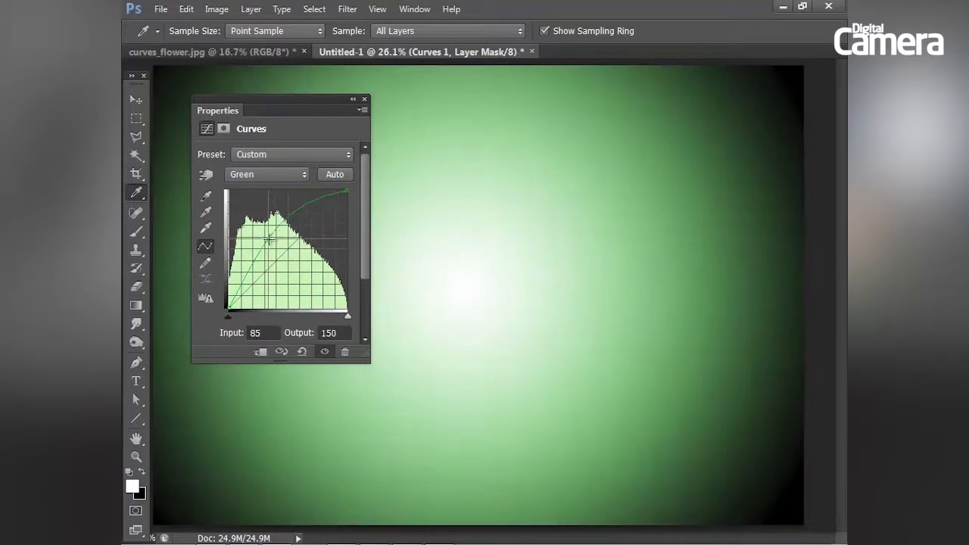
drag(266, 241, 305, 260)
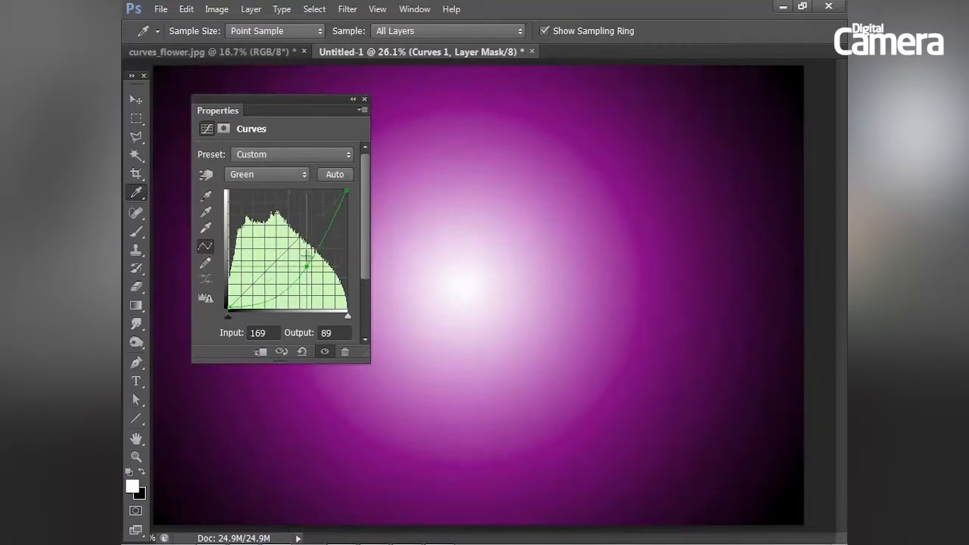
drag(305, 257, 295, 239)
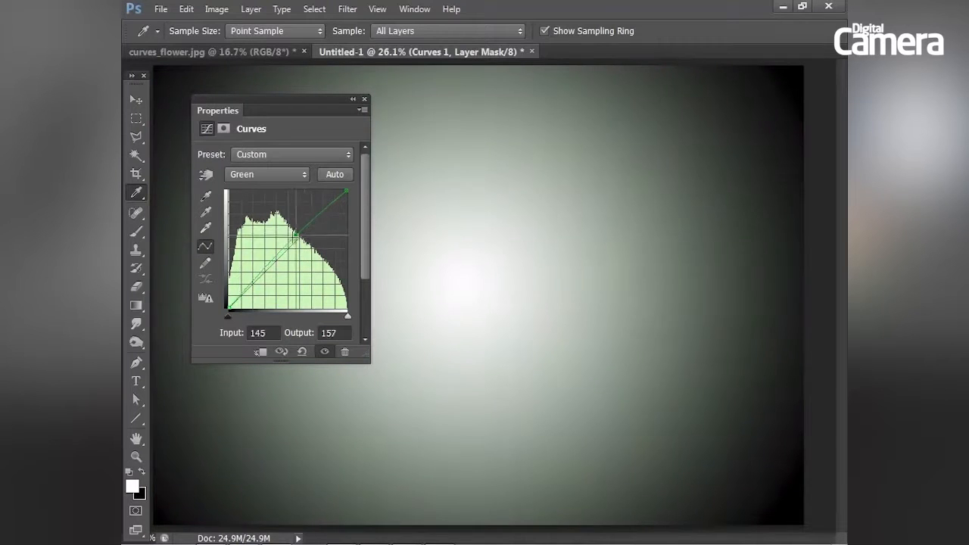
drag(273, 242, 258, 295)
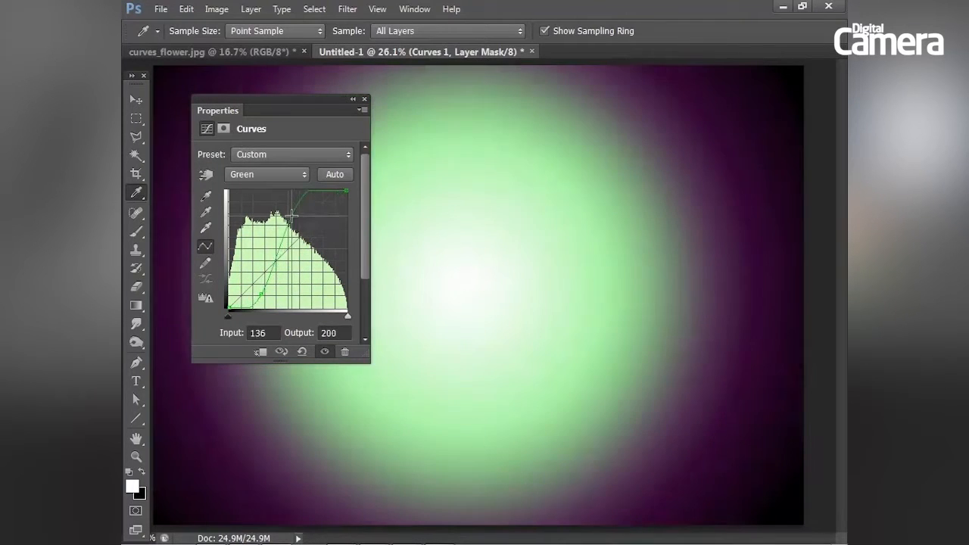
drag(290, 215, 258, 295)
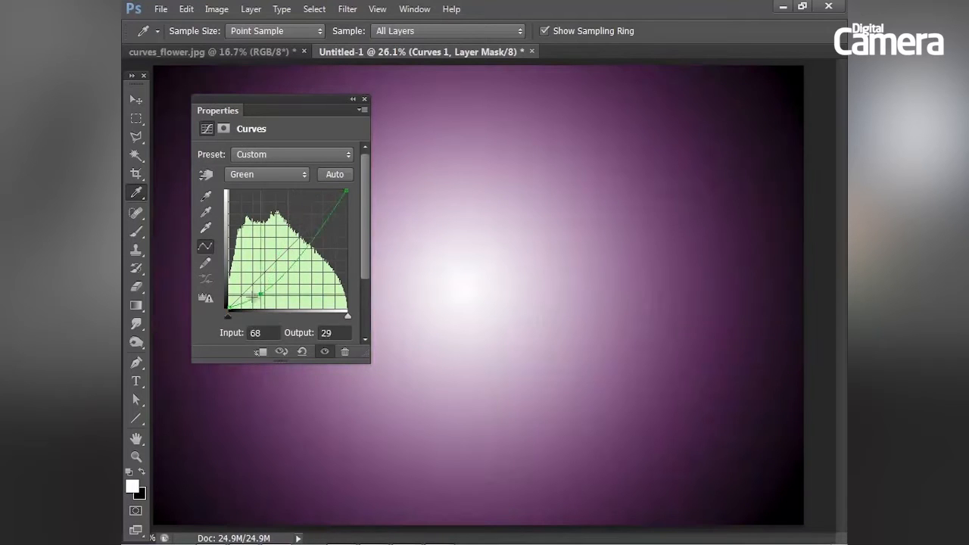
Pull the blue curve down for a yellow tint, then return to the combined RGB channel
click(266, 175)
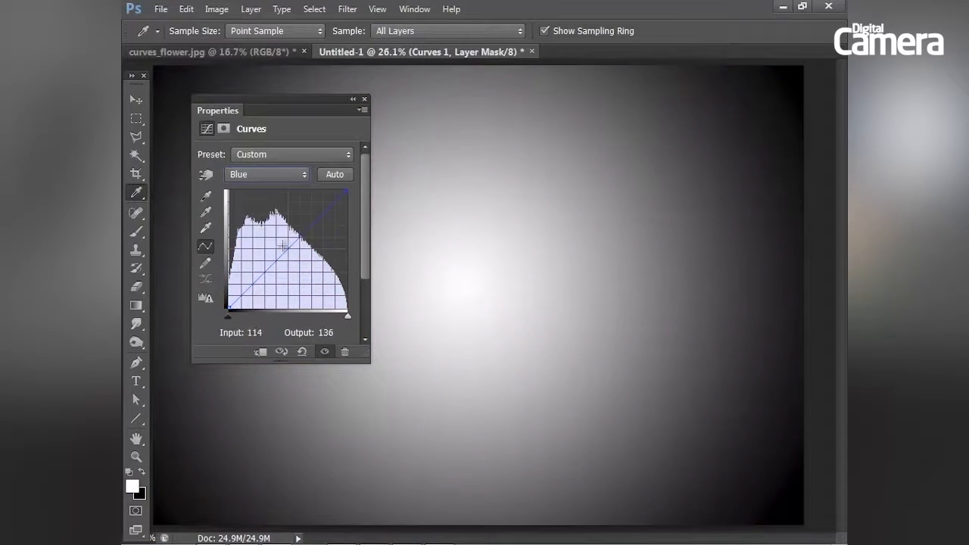
drag(281, 245, 310, 280)
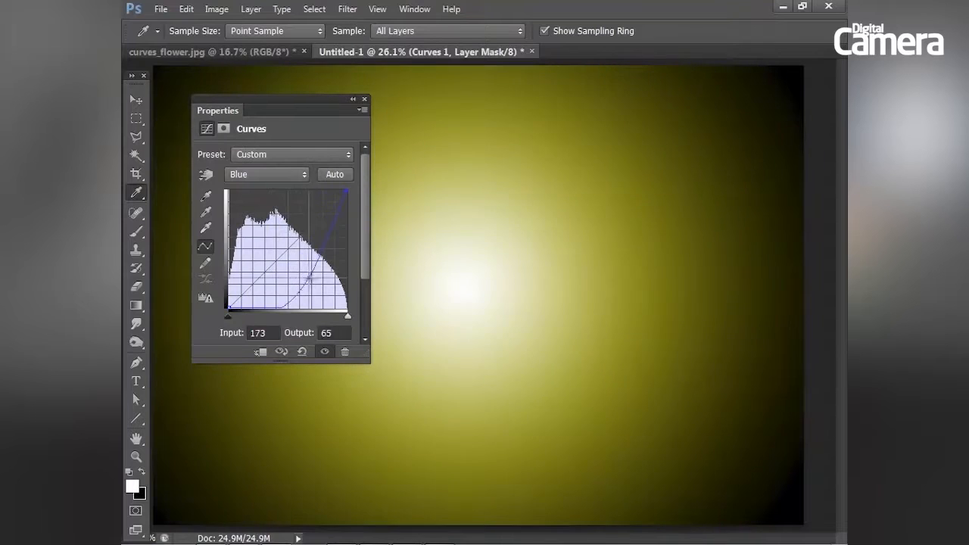
click(266, 174)
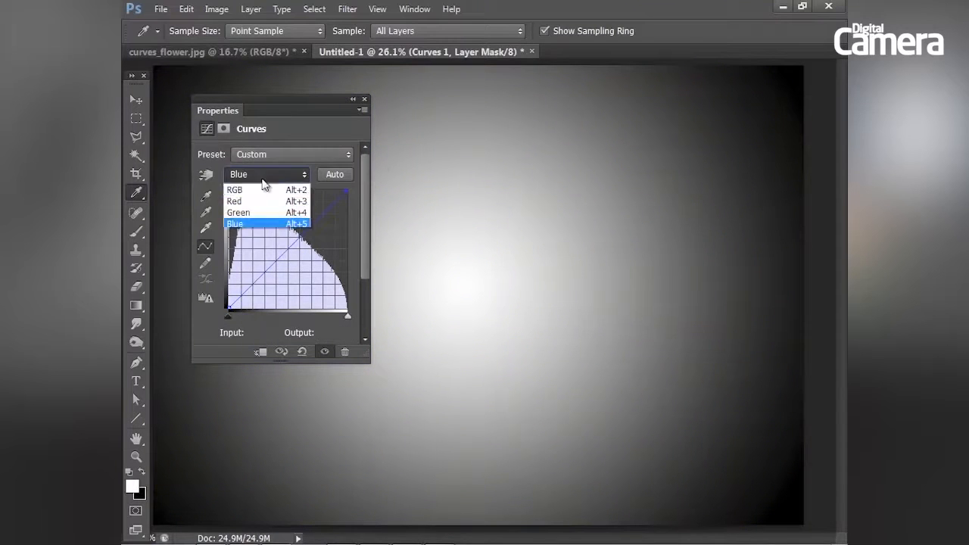
click(236, 189)
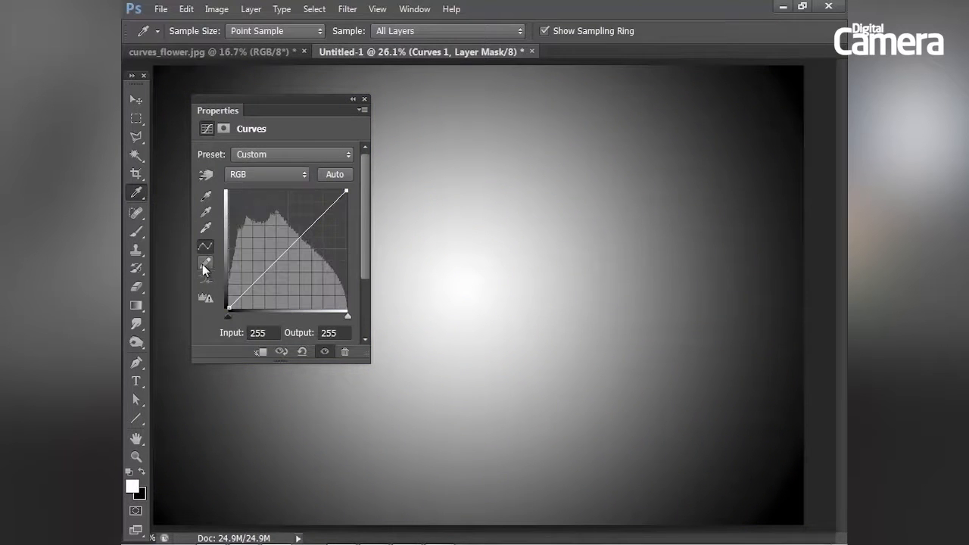
click(206, 263)
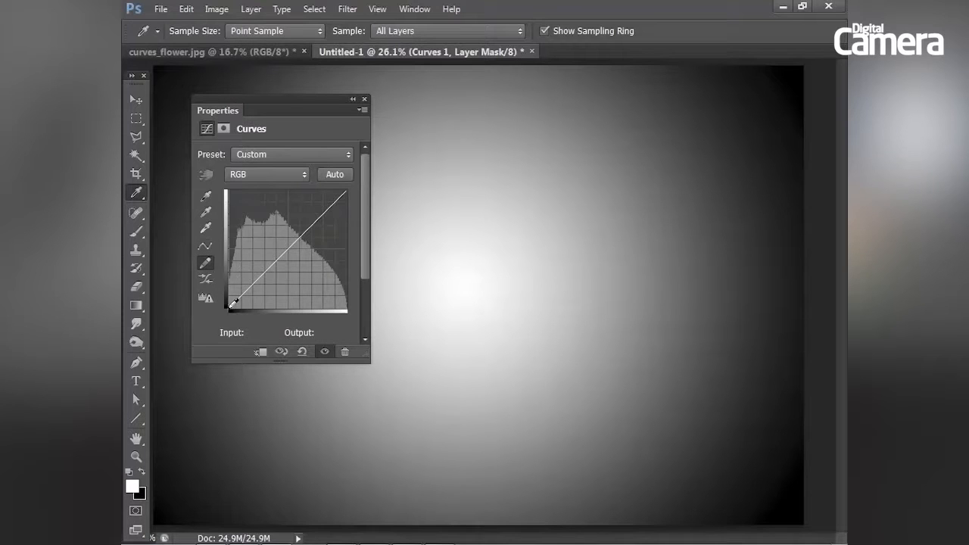
Sketch a freehand stepped tone curve on the gradient and lift its midtones
drag(234, 303, 272, 278)
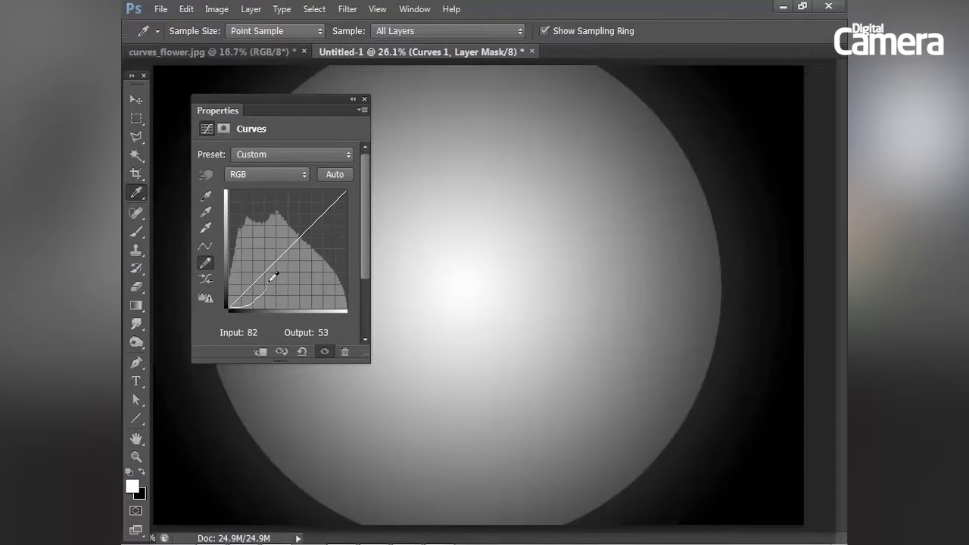
drag(271, 278, 312, 215)
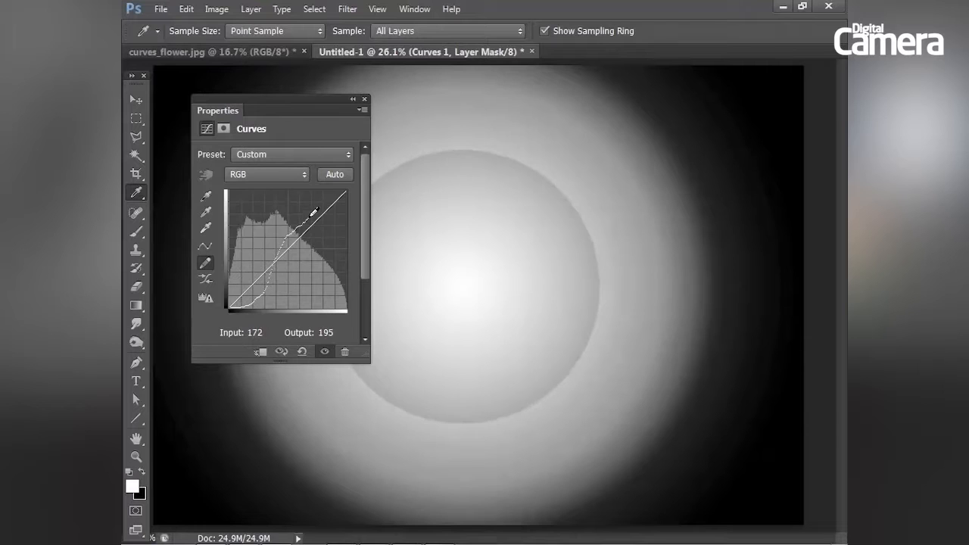
drag(311, 212, 345, 194)
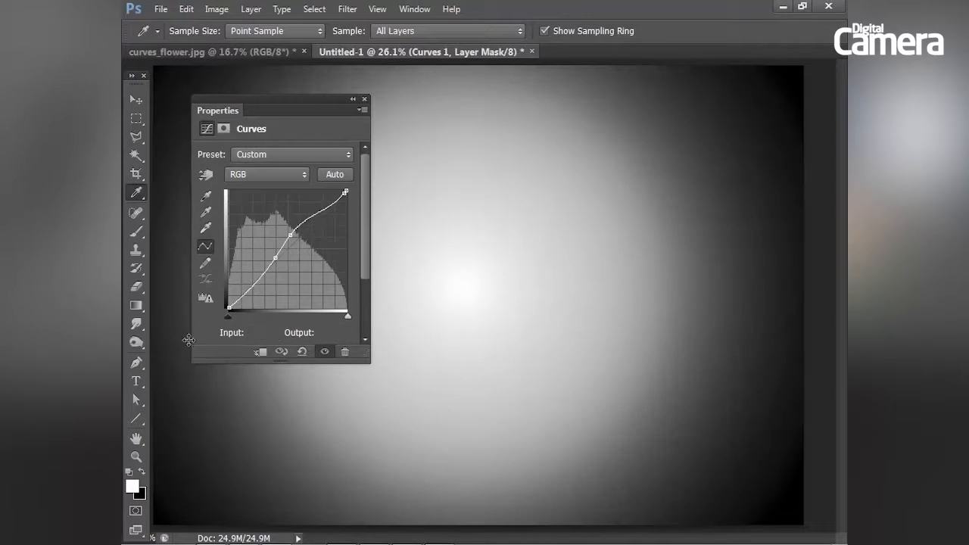
drag(275, 258, 290, 234)
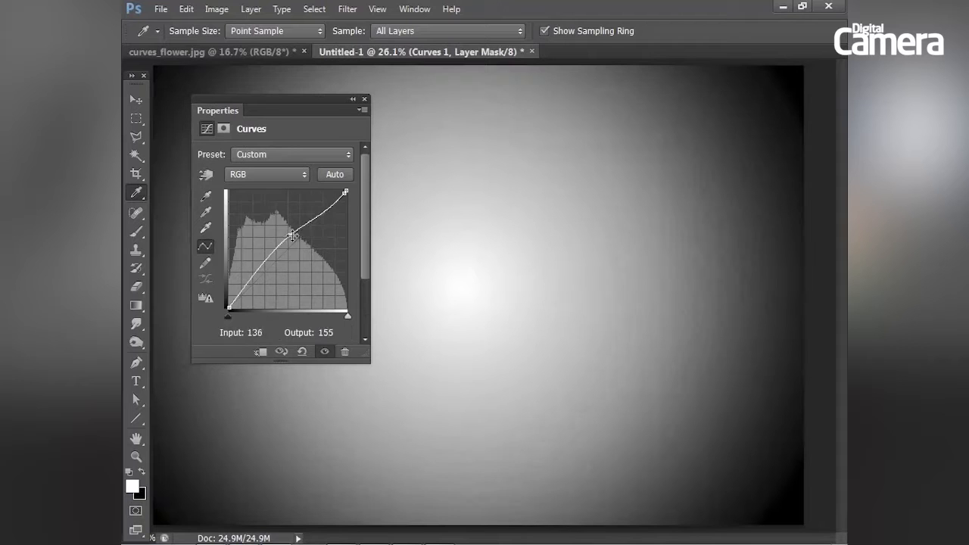
Add a Curves adjustment layer to the flower photo document
click(189, 51)
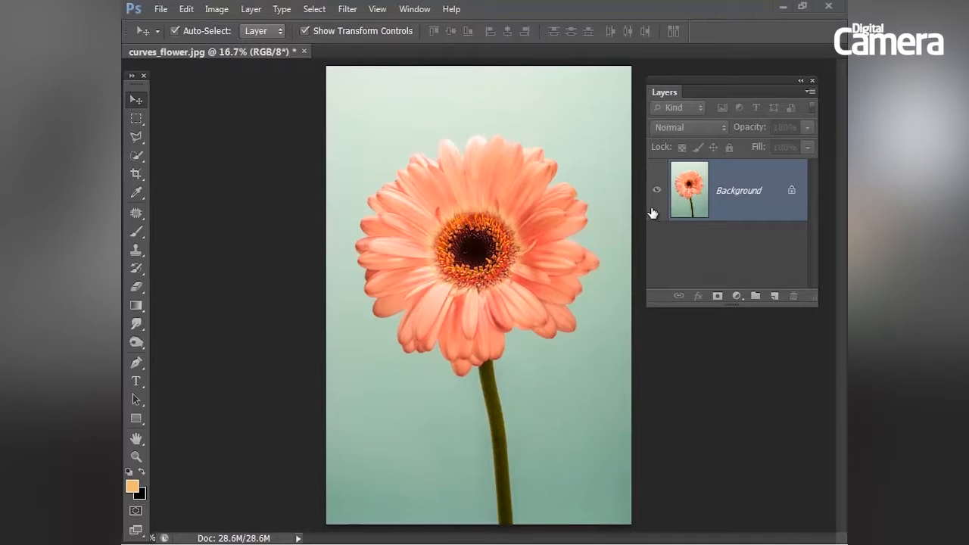
mouse_move(734, 295)
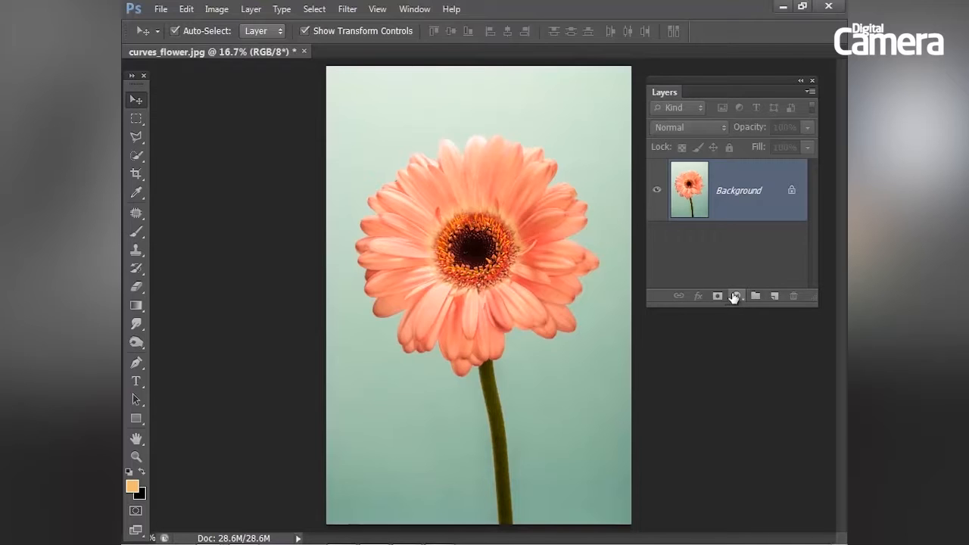
click(733, 295)
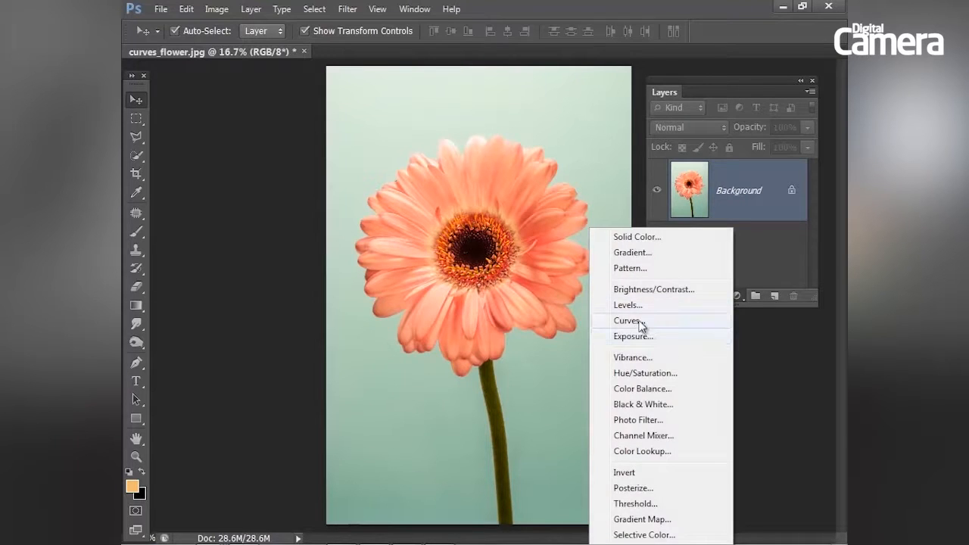
click(627, 321)
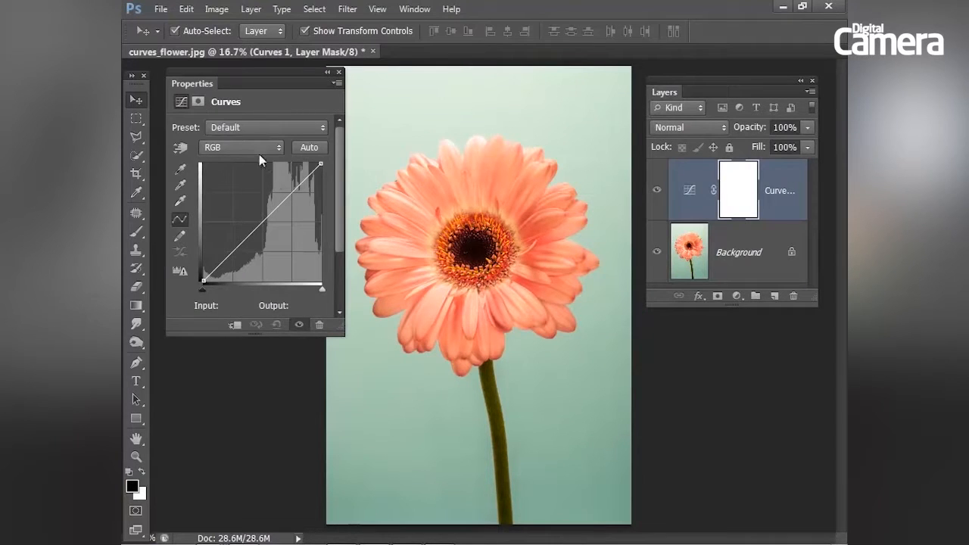
Lower the red curve's top end and midtones, turning the flower's backdrop a stronger teal
click(241, 147)
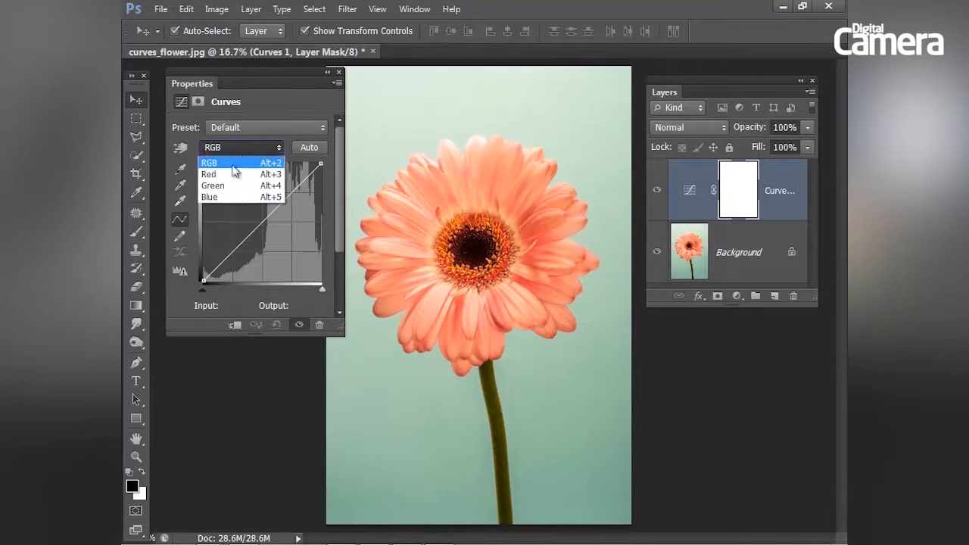
click(209, 174)
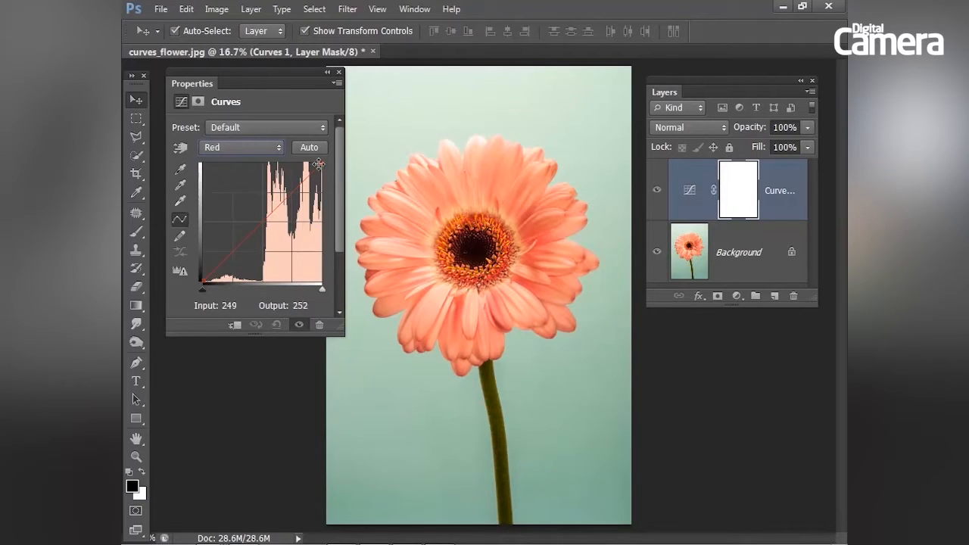
drag(318, 164, 321, 174)
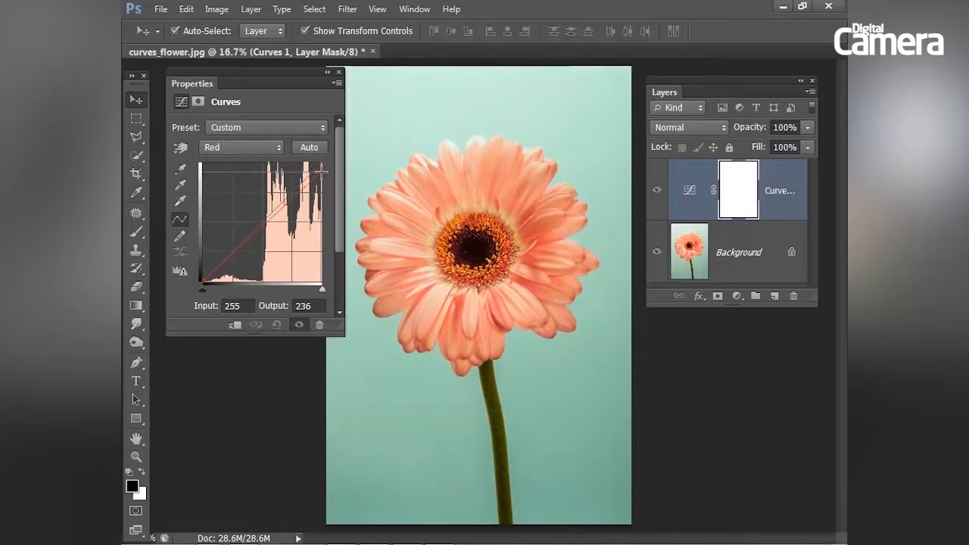
drag(321, 173, 321, 181)
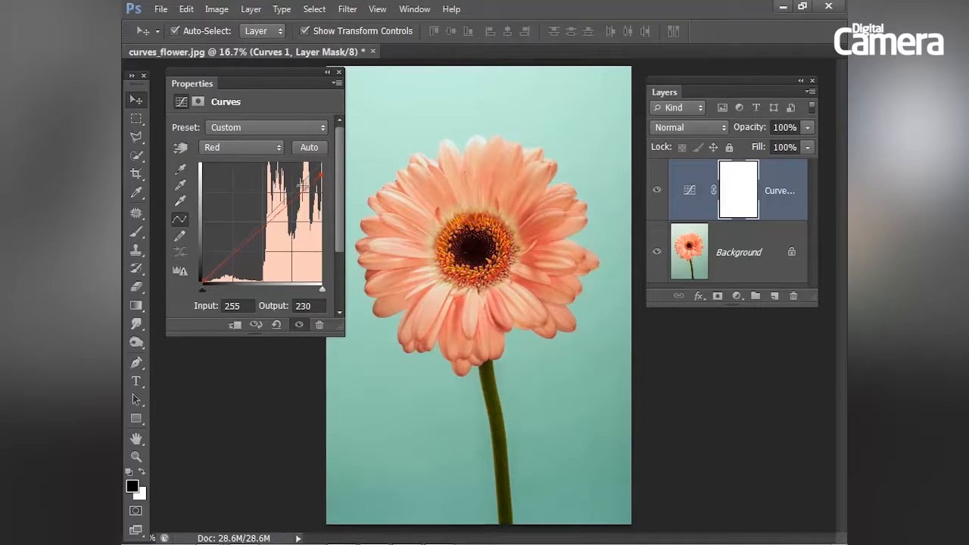
drag(318, 175, 306, 181)
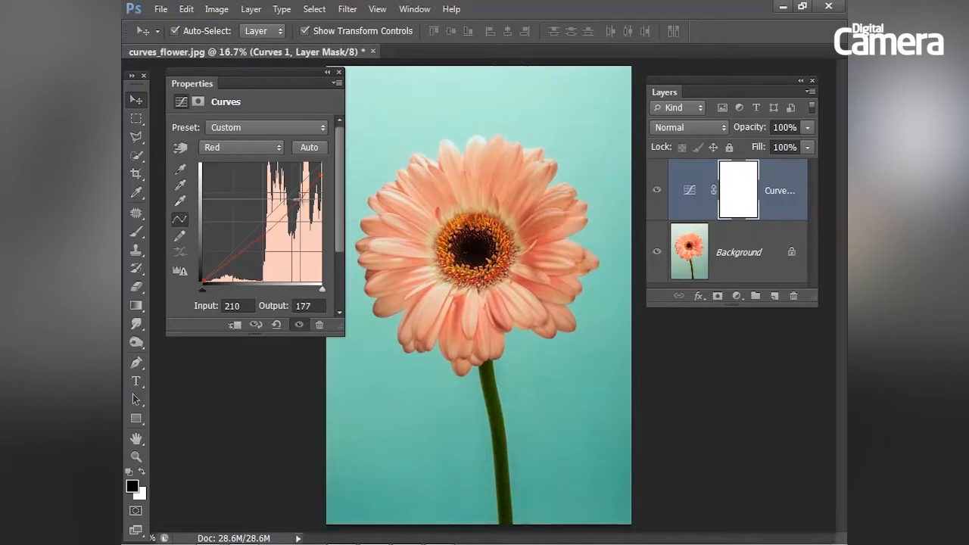
drag(302, 197, 303, 195)
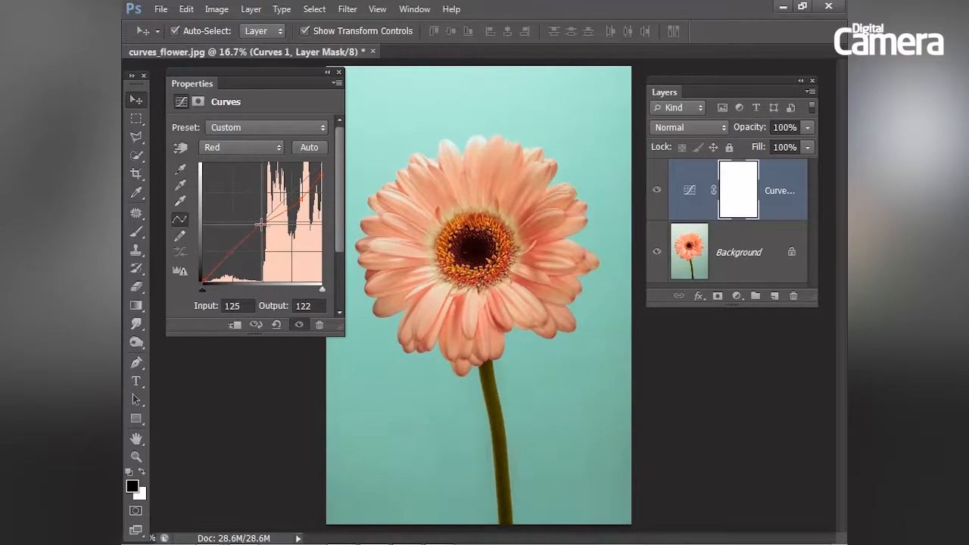
drag(242, 230, 260, 224)
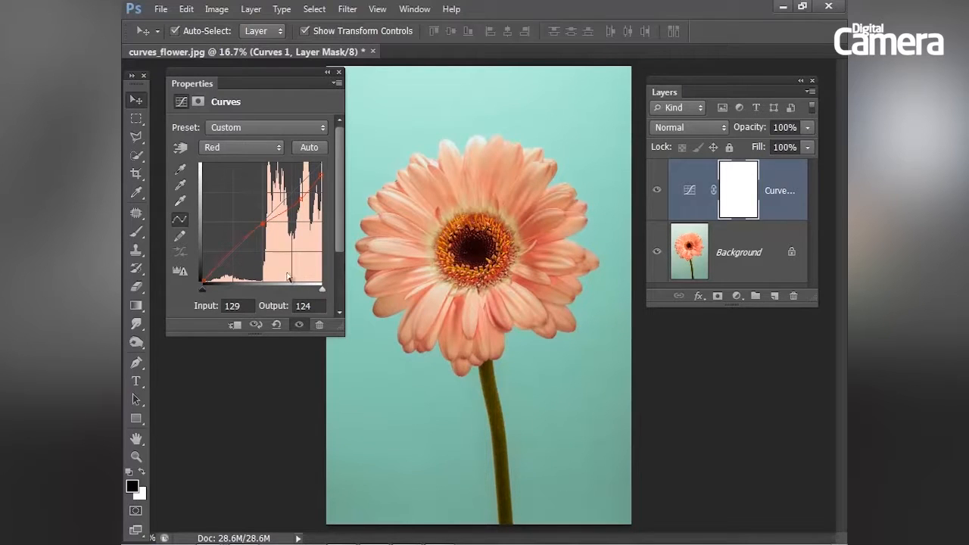
mouse_move(318, 103)
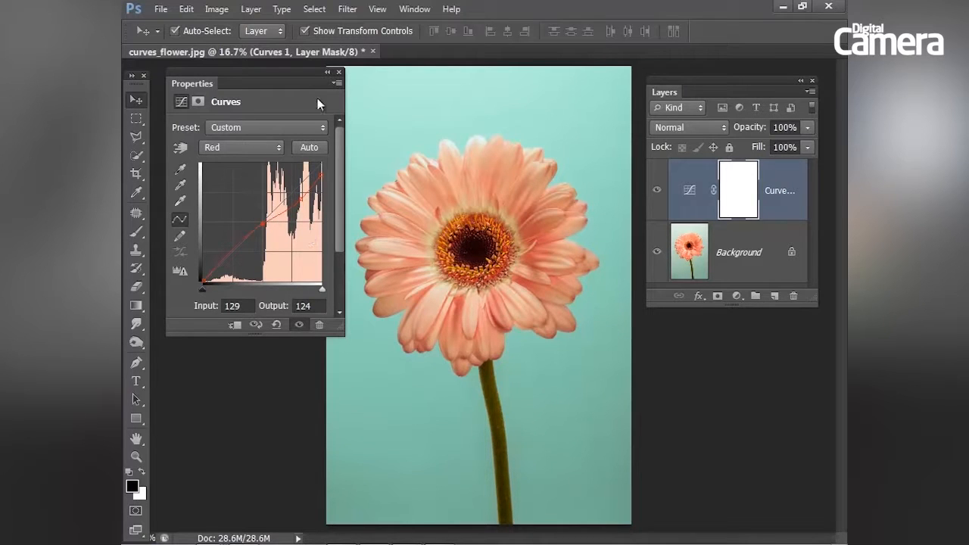
Trim the blue curve's top endpoint and place a midtone point, keeping the backdrop pale teal
click(240, 147)
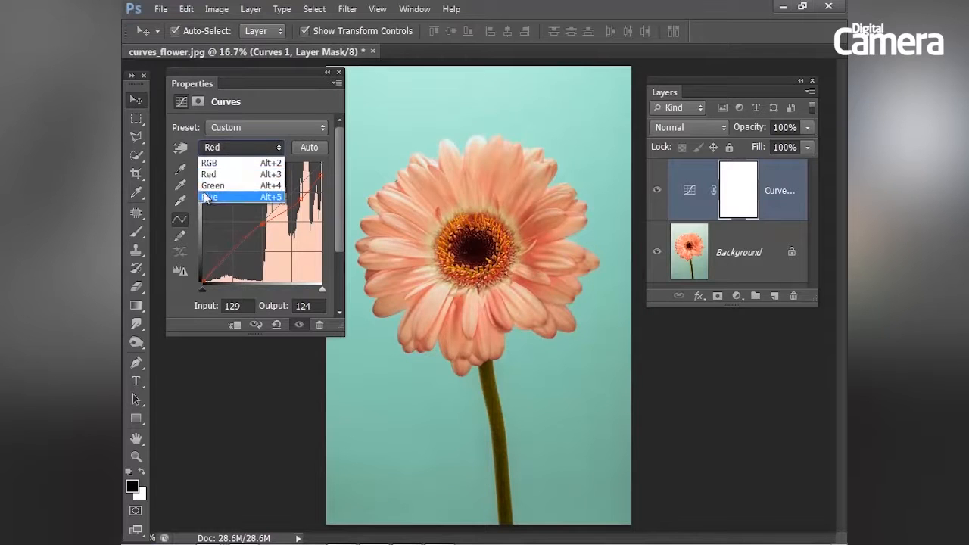
click(209, 196)
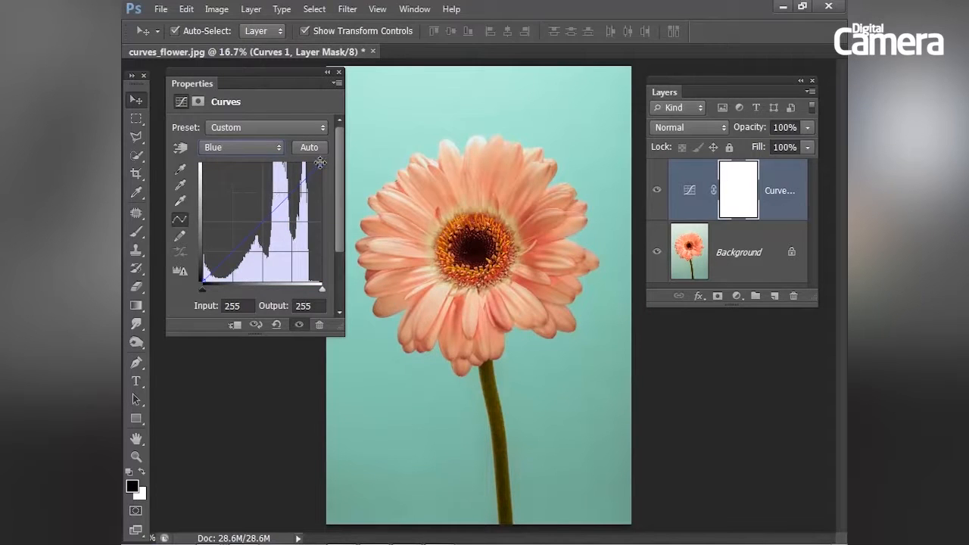
drag(320, 161, 316, 175)
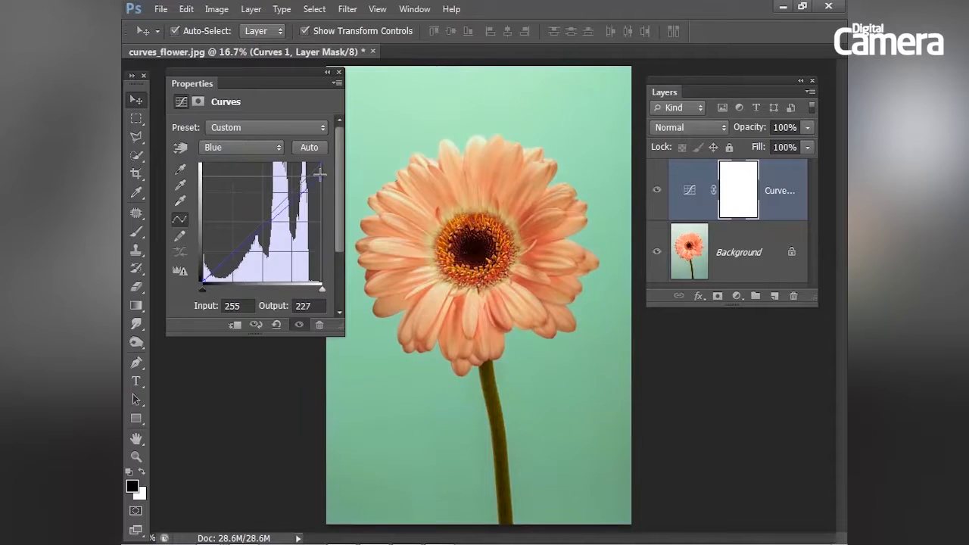
drag(321, 179, 321, 173)
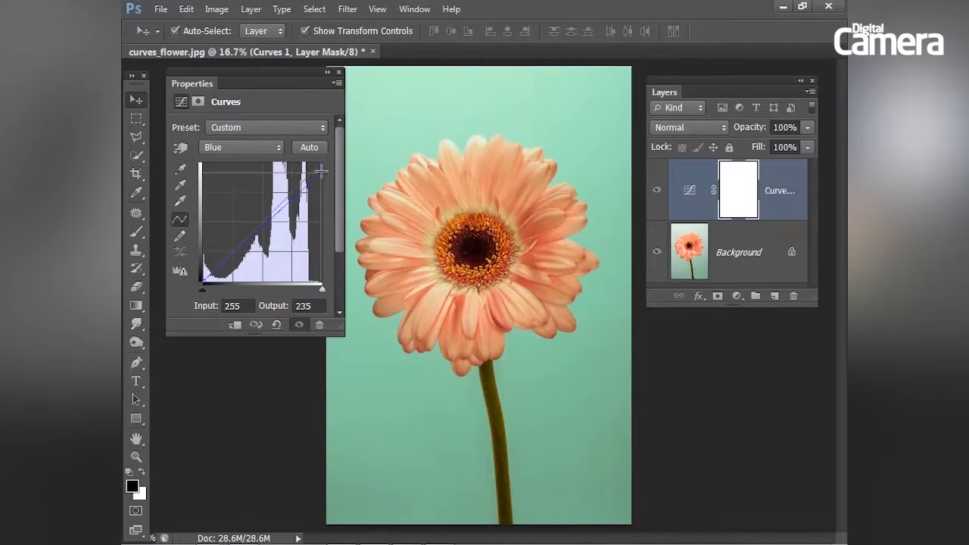
drag(321, 172, 302, 185)
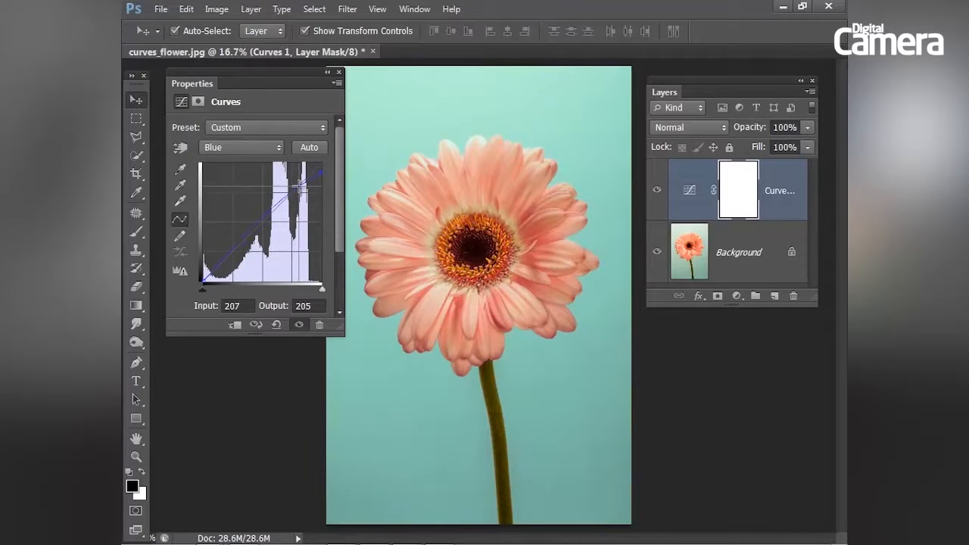
drag(302, 178, 255, 228)
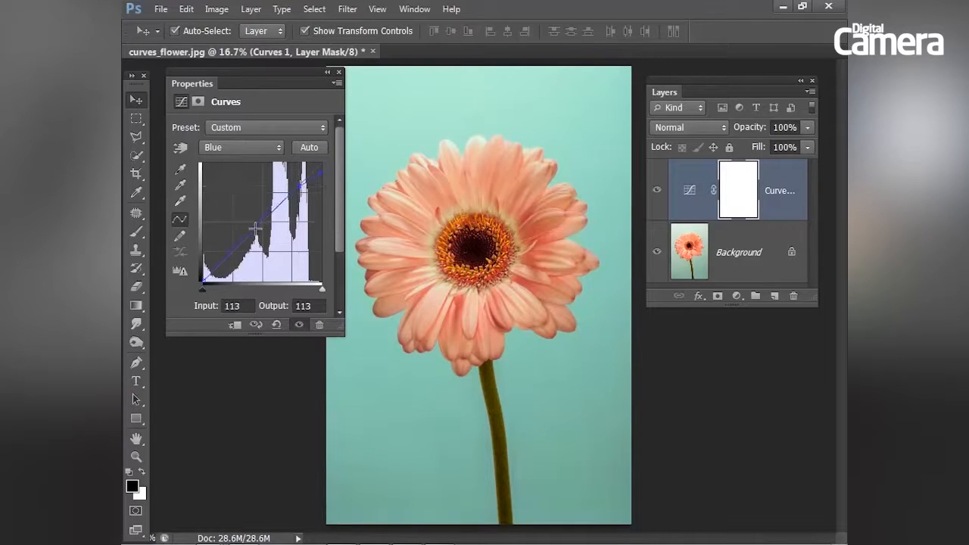
drag(255, 229, 321, 174)
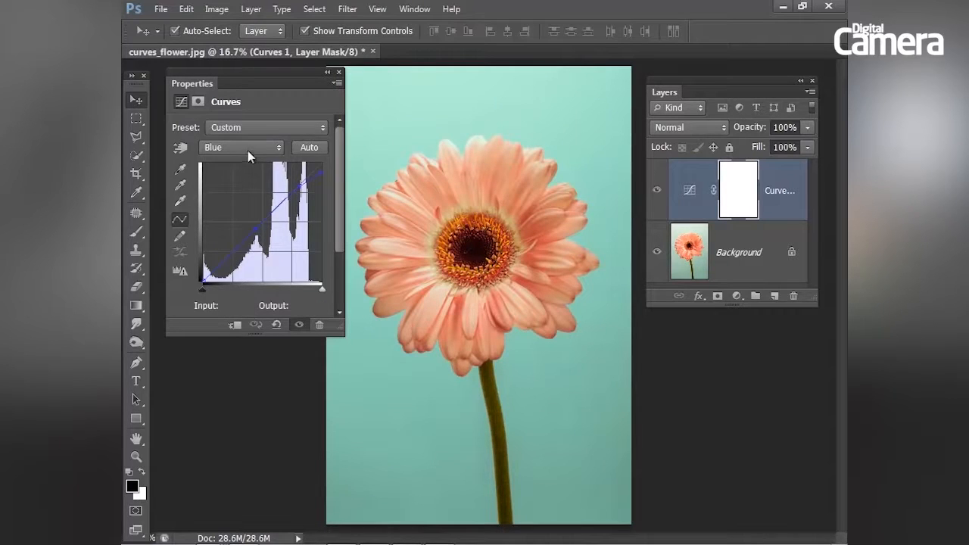
Add green-channel points from the stem's tone and raise the shadows slightly
click(239, 147)
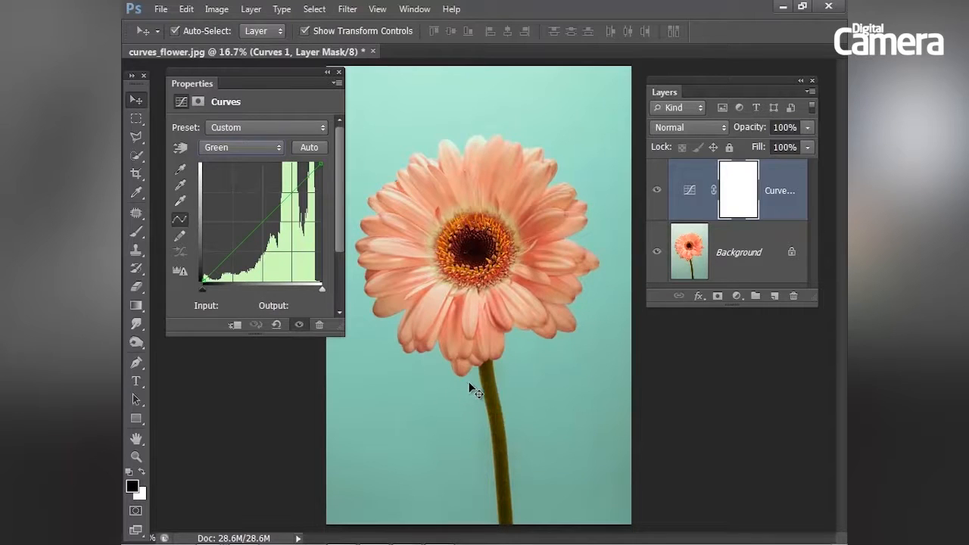
mouse_move(505, 462)
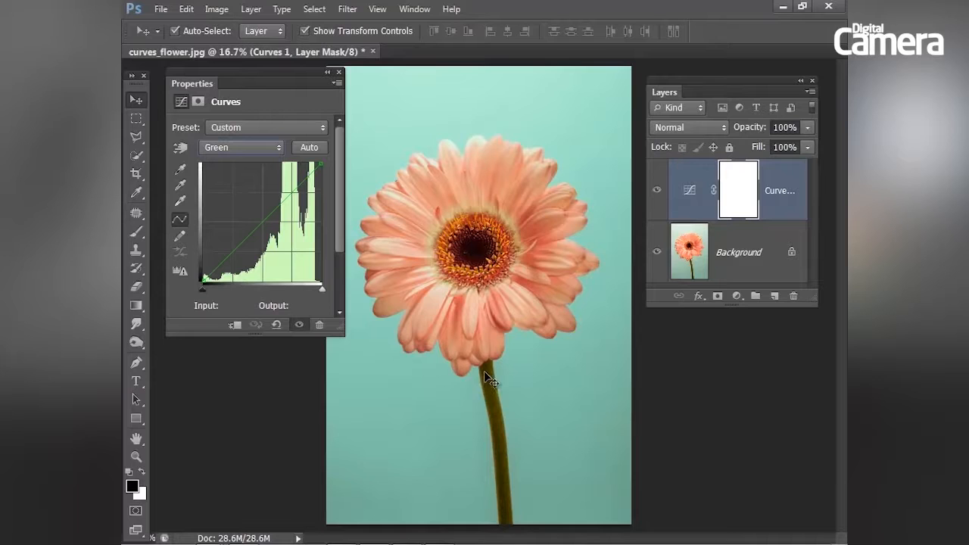
click(180, 149)
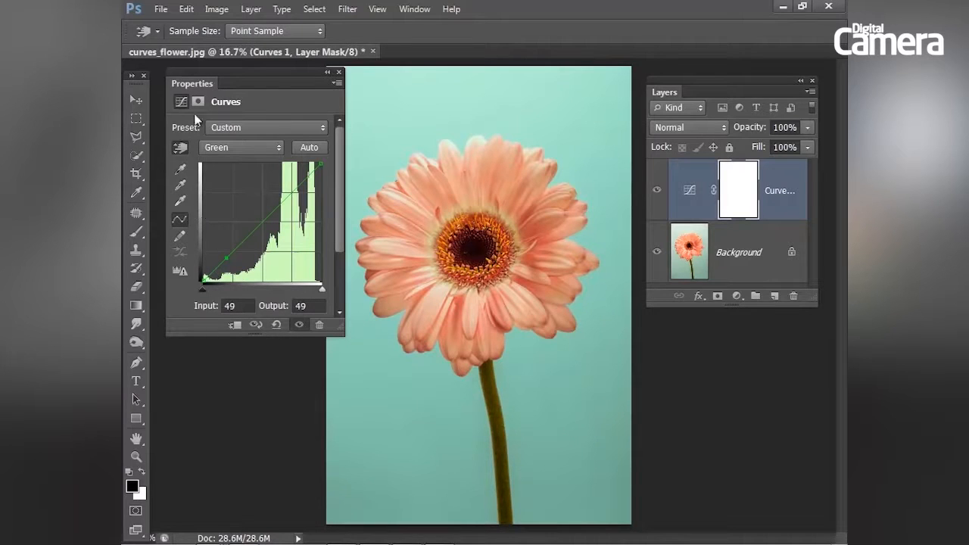
click(136, 100)
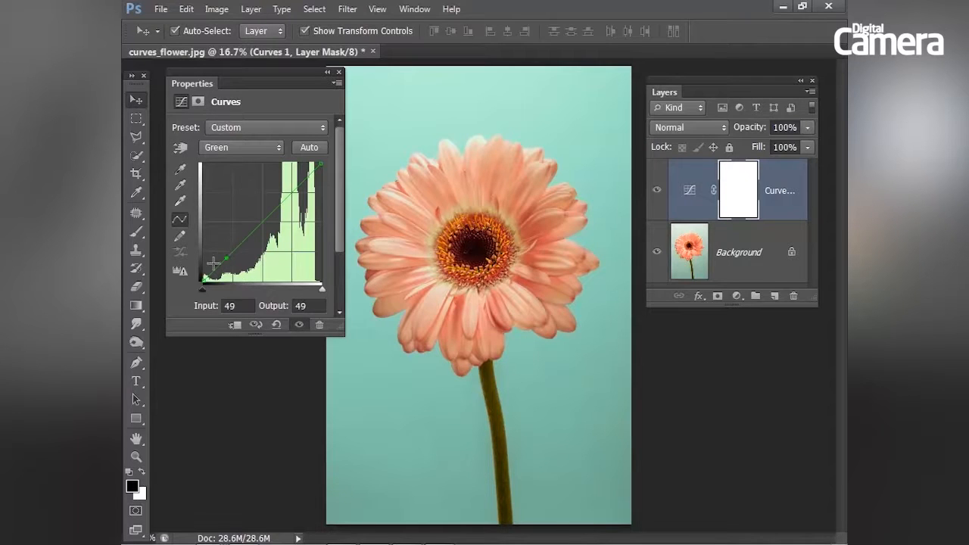
drag(226, 252, 225, 241)
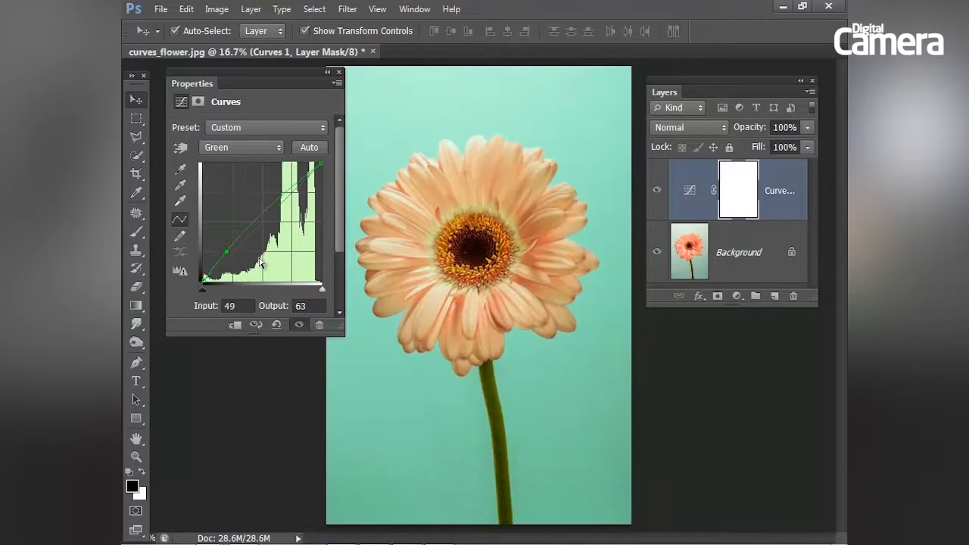
drag(248, 251, 248, 239)
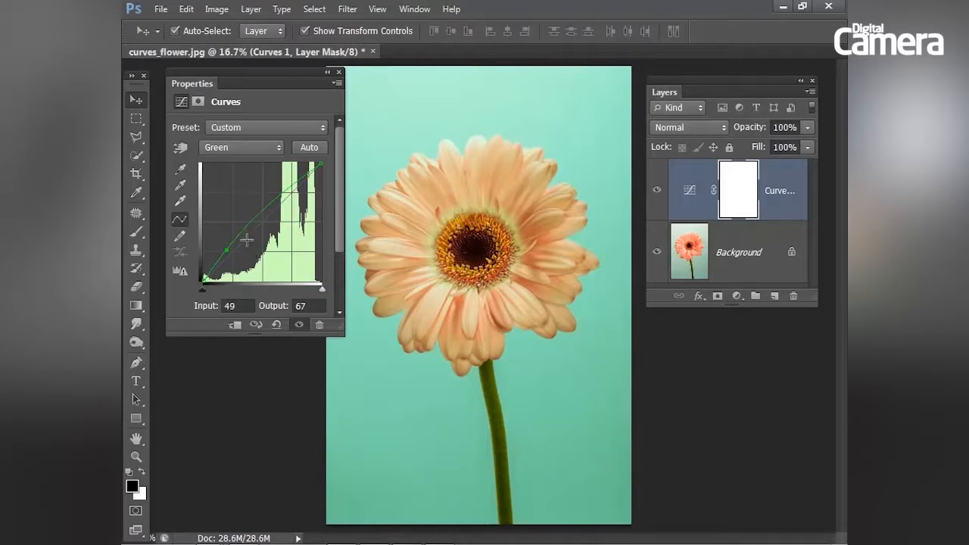
Lift the green upper midtones into a gentle S and settle the shadow point back down
drag(248, 250, 270, 212)
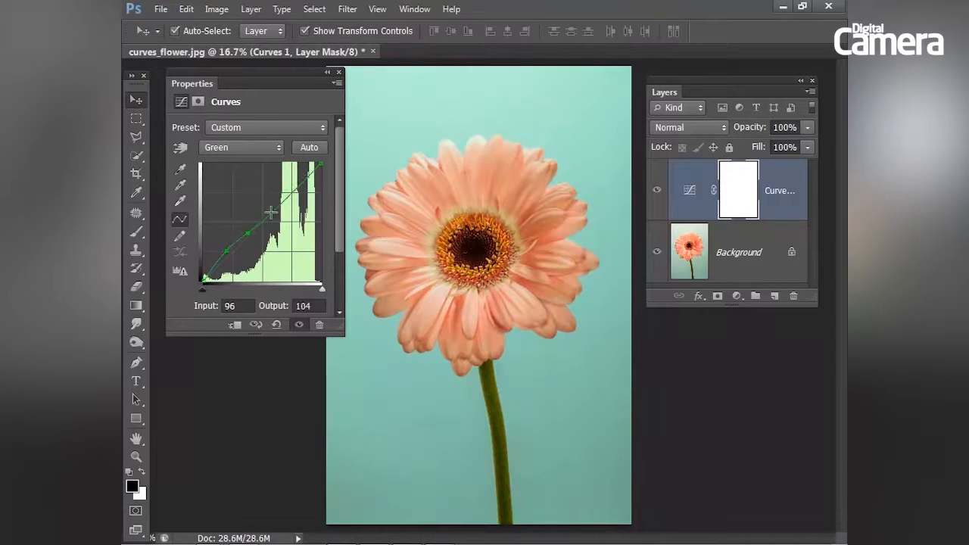
drag(269, 212, 297, 186)
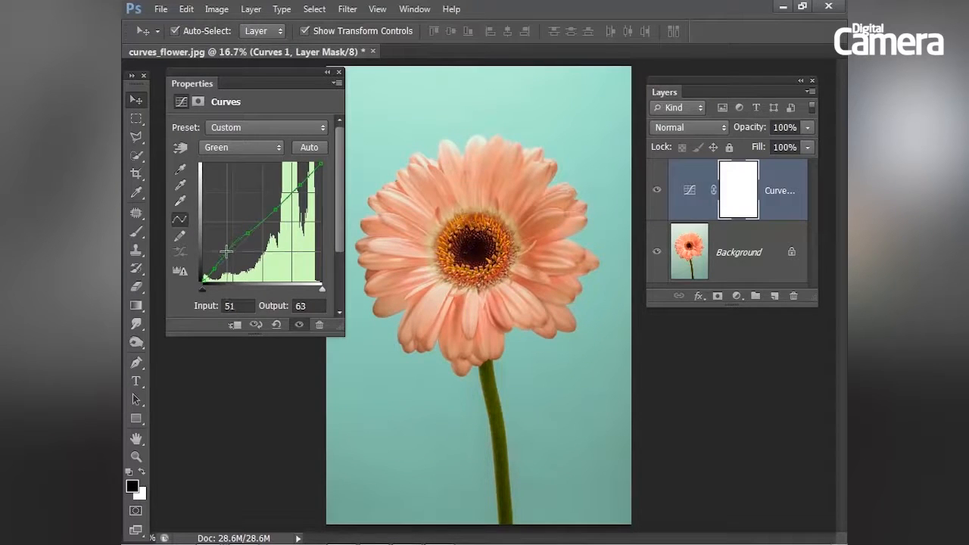
drag(227, 251, 224, 252)
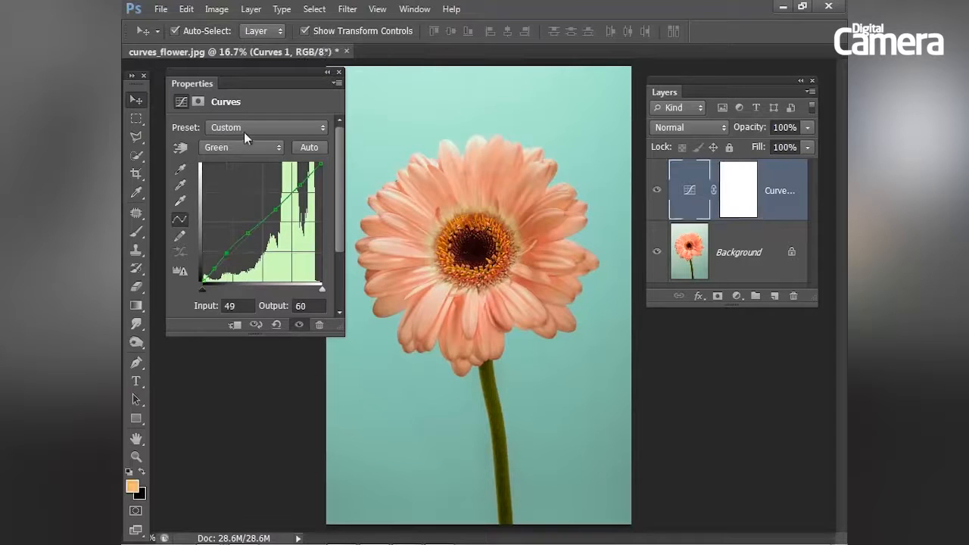
Shape the RGB curve into a contrast S-curve, then hide the Curves layer to compare
click(241, 147)
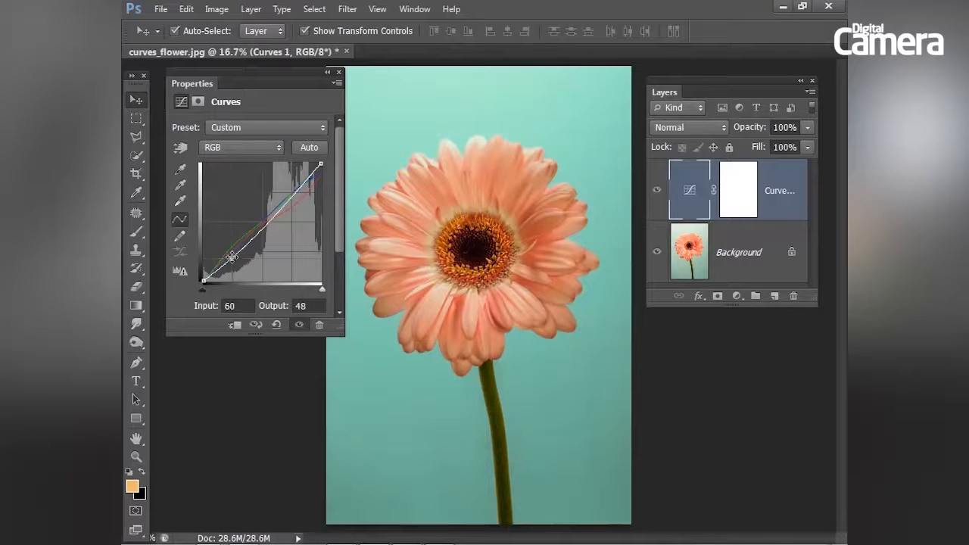
drag(233, 257, 301, 179)
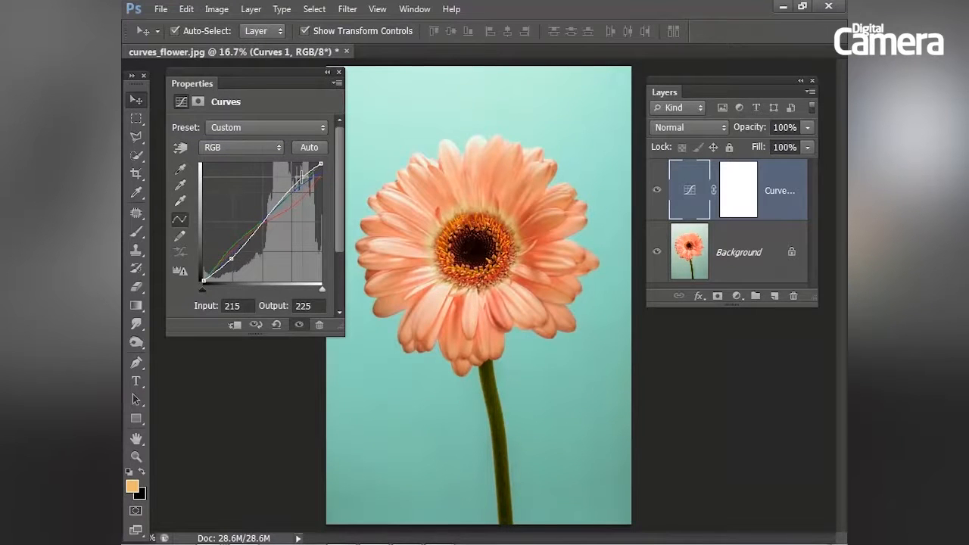
drag(301, 180, 271, 220)
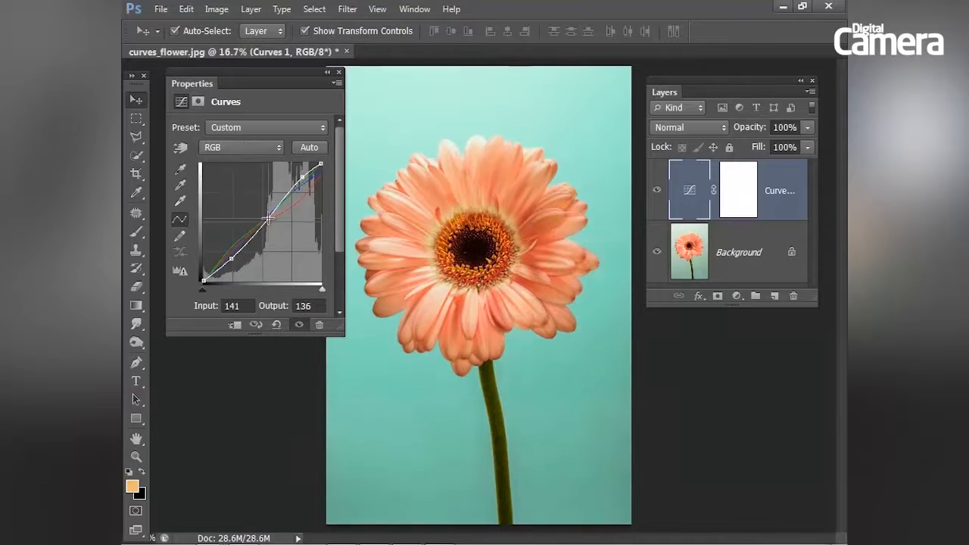
drag(270, 218, 235, 250)
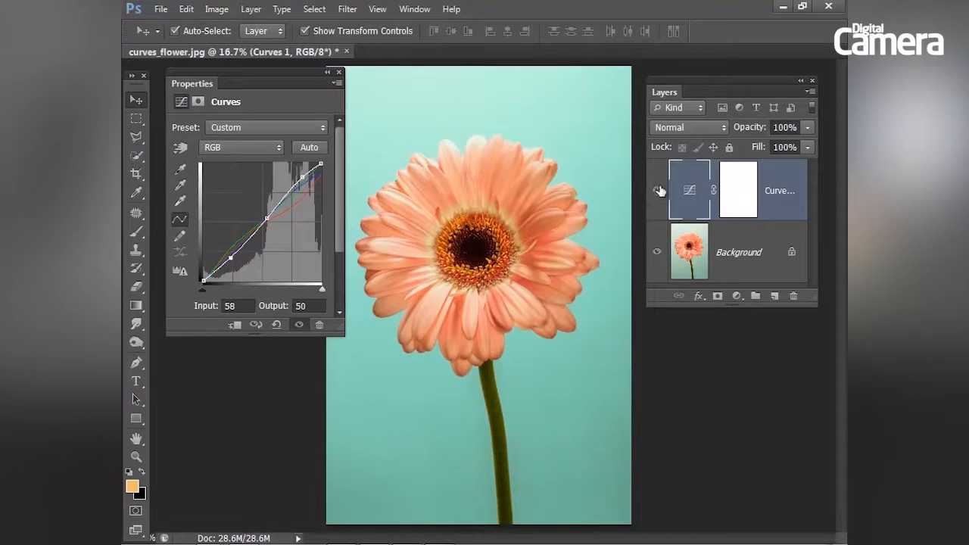
click(657, 191)
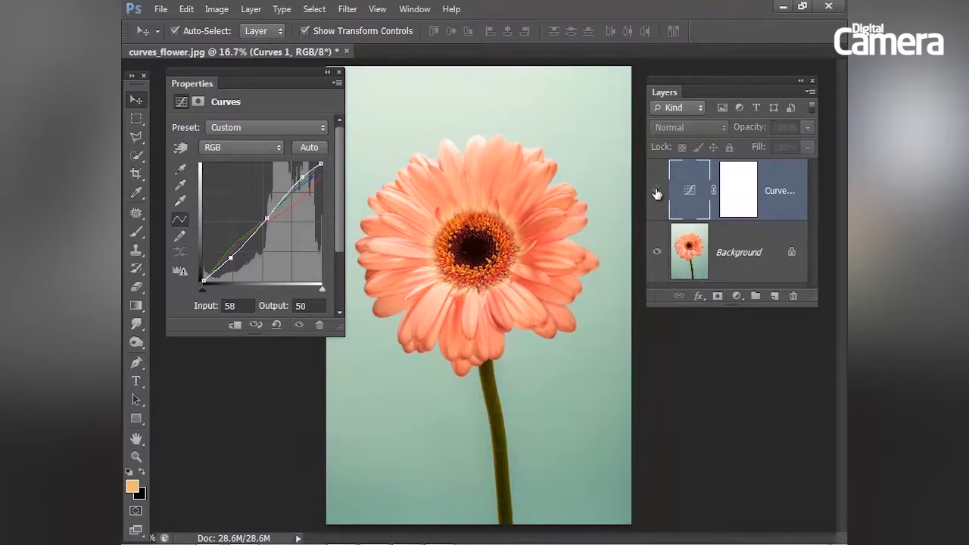